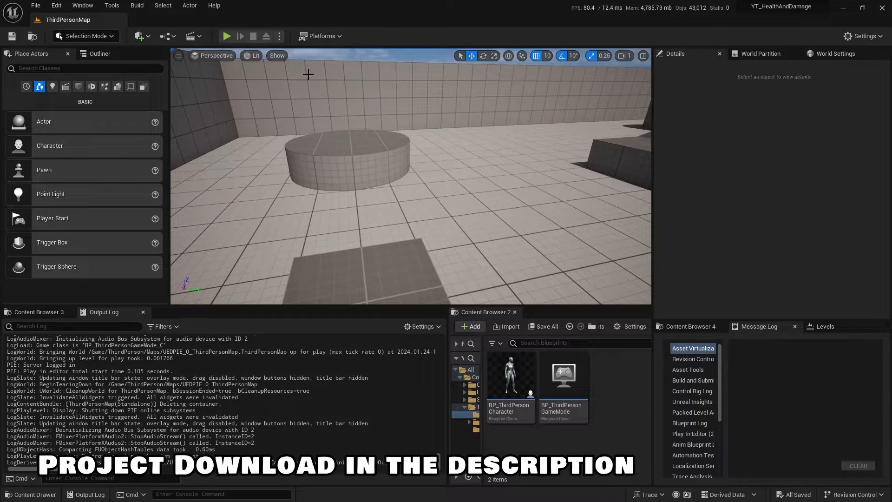
# Test-play the level, then open BP_ThirdPersonCharacter.
pyautogui.click(226, 36)
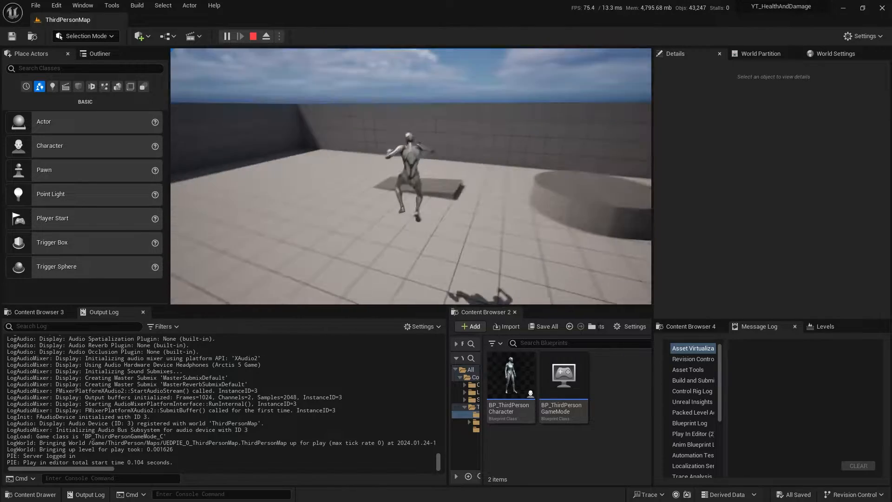
pyautogui.click(253, 35)
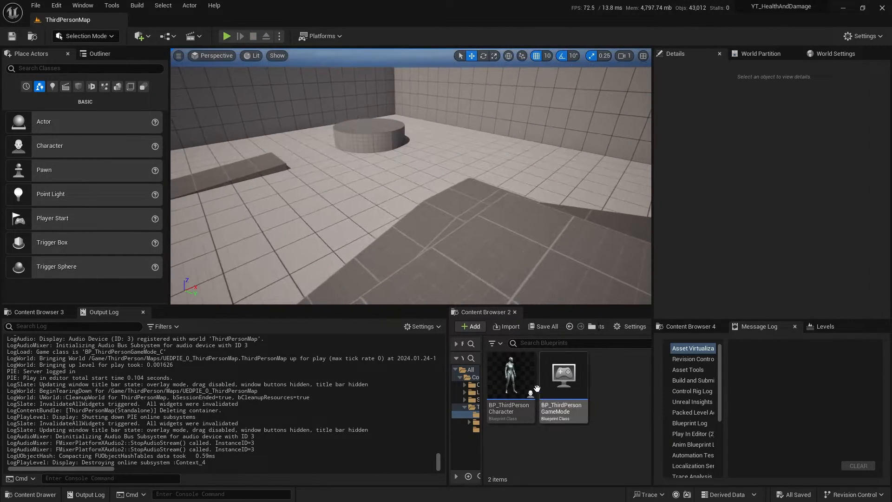
pyautogui.click(509, 381)
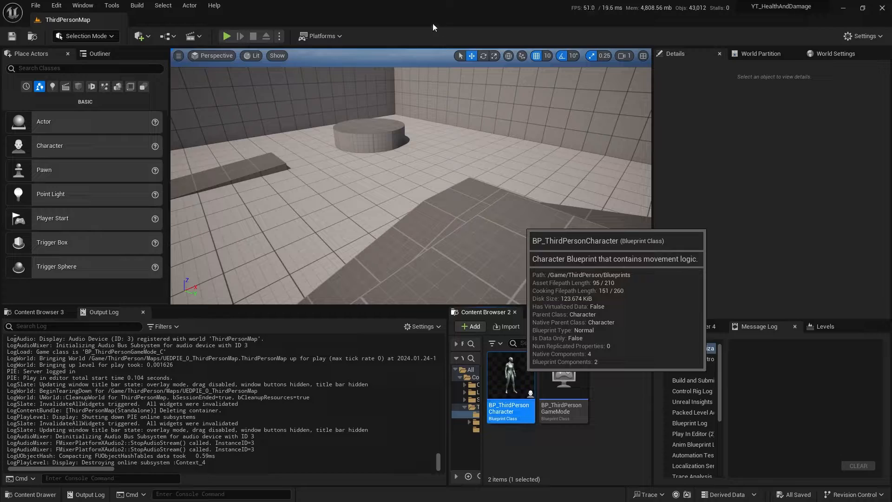
pyautogui.doubleClick(509, 374)
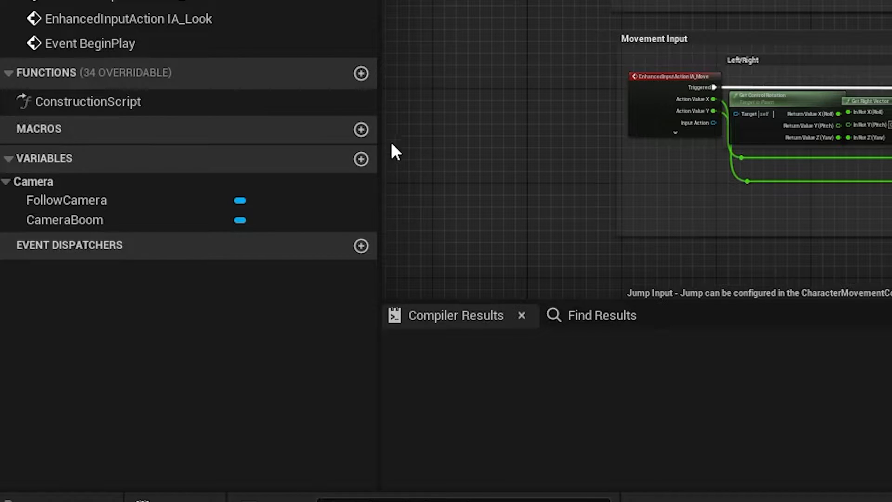
# Add Float variables CurrentHealth and MaxHealth to the character blueprint.
pyautogui.click(360, 159)
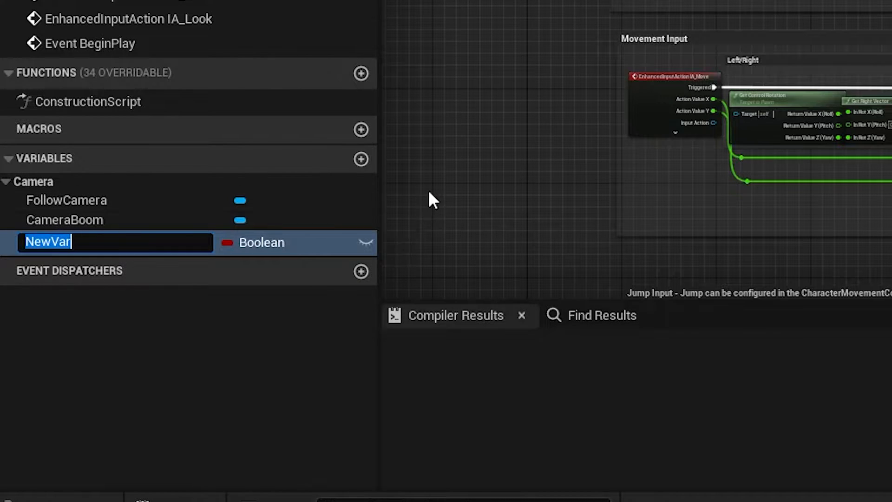
pyautogui.write('CurrentHealth')
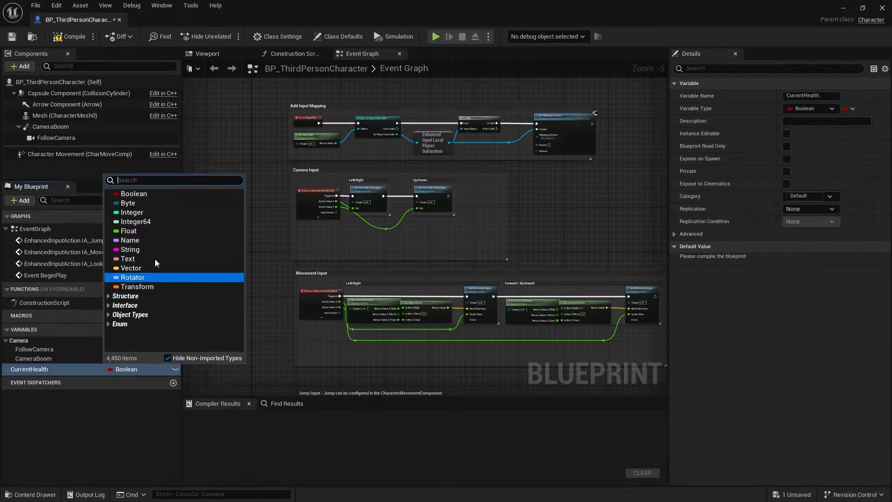
pyautogui.click(129, 231)
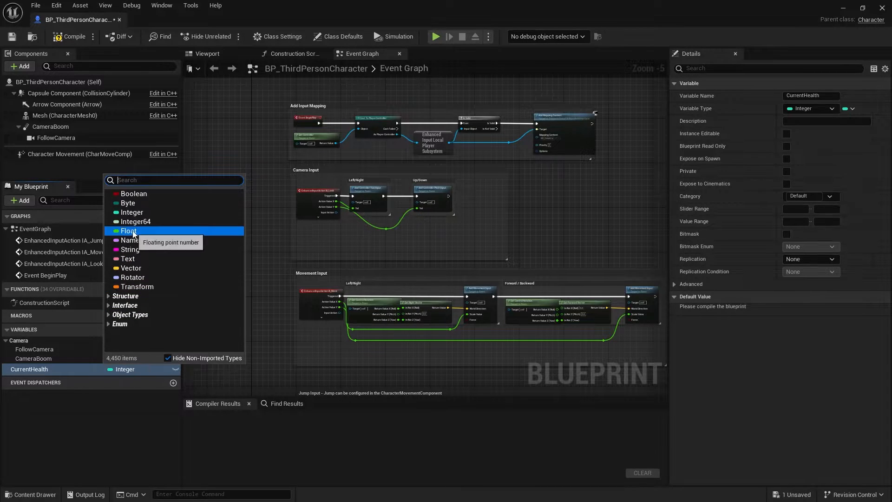
pyautogui.click(129, 231)
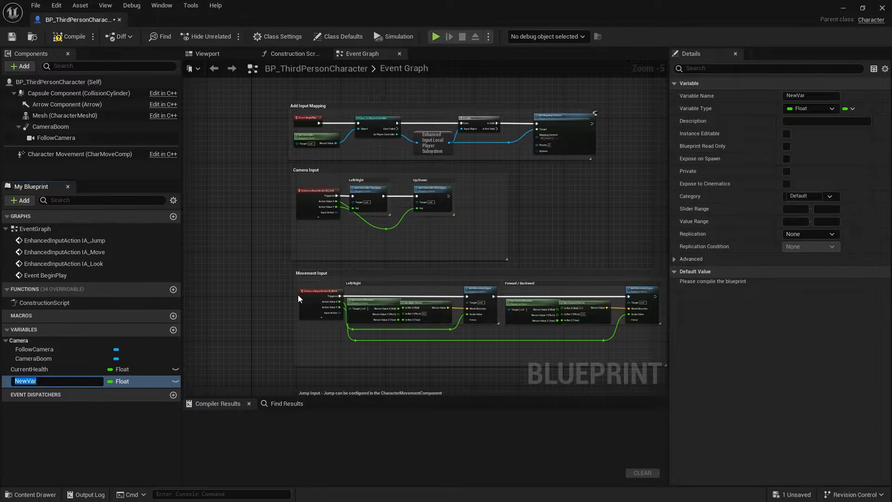
pyautogui.write('Ma')
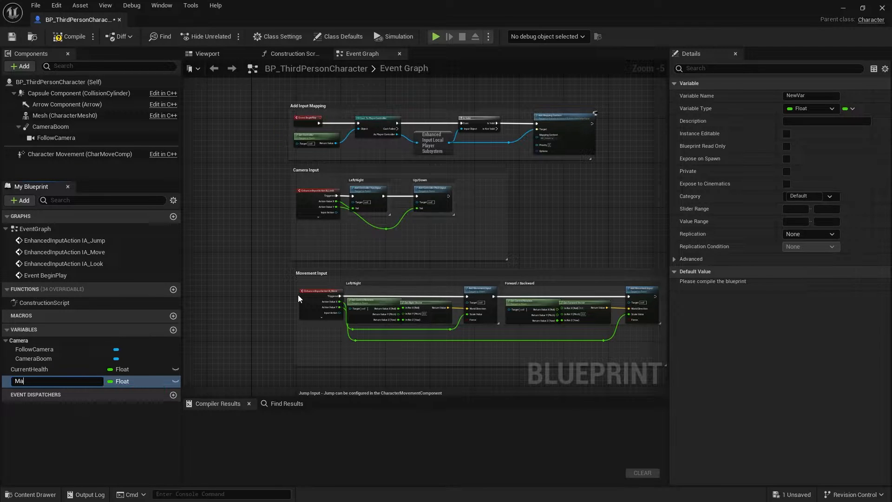
pyautogui.write('xHealth')
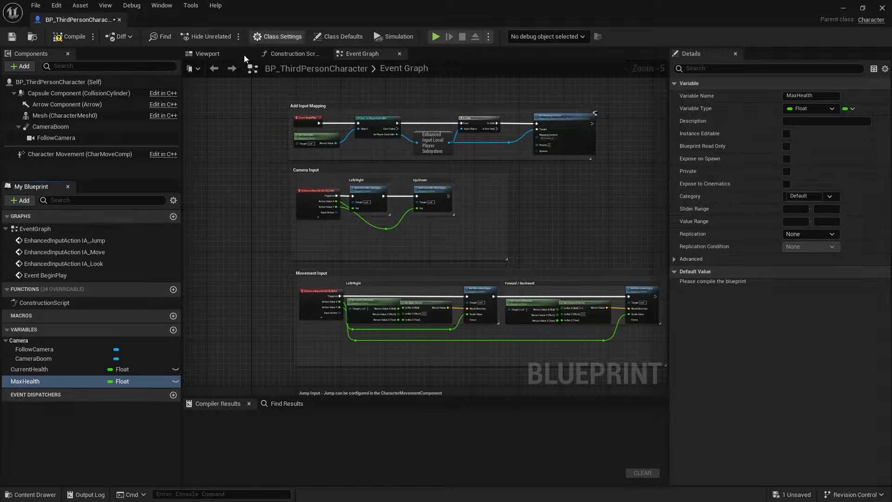
# Compile the blueprint and set MaxHealth's default value to 100.0.
pyautogui.click(69, 36)
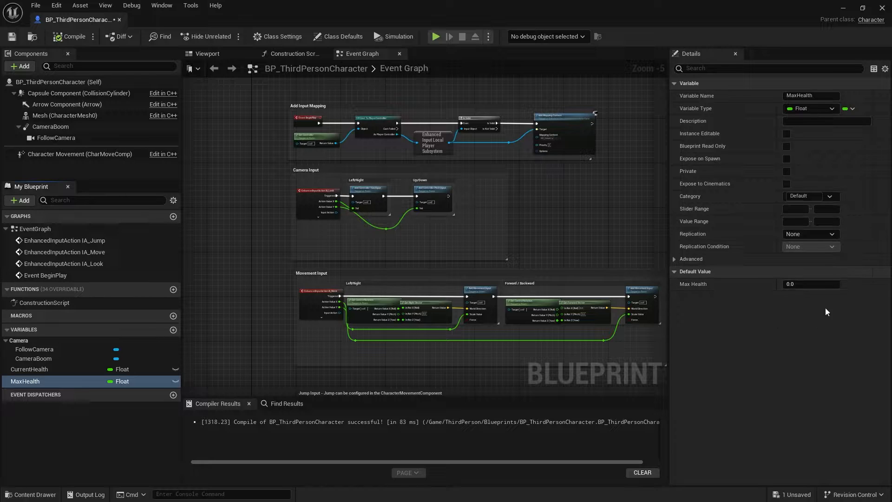
pyautogui.click(32, 368)
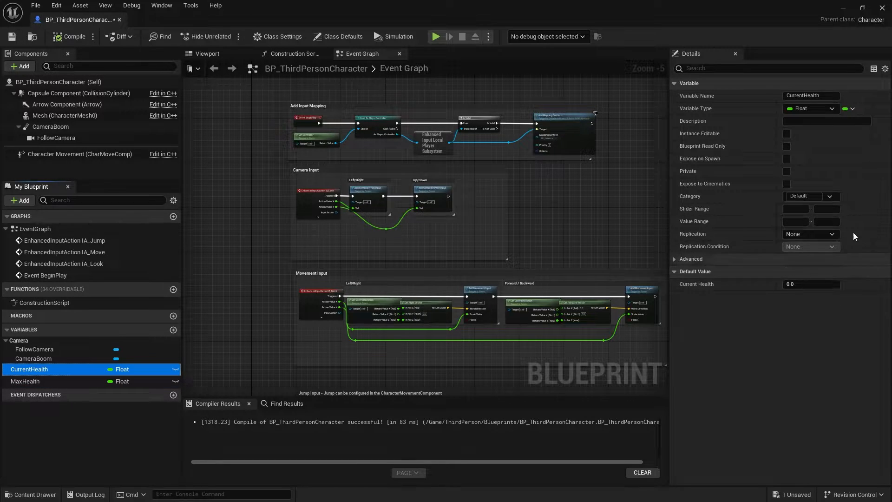
pyautogui.click(25, 381)
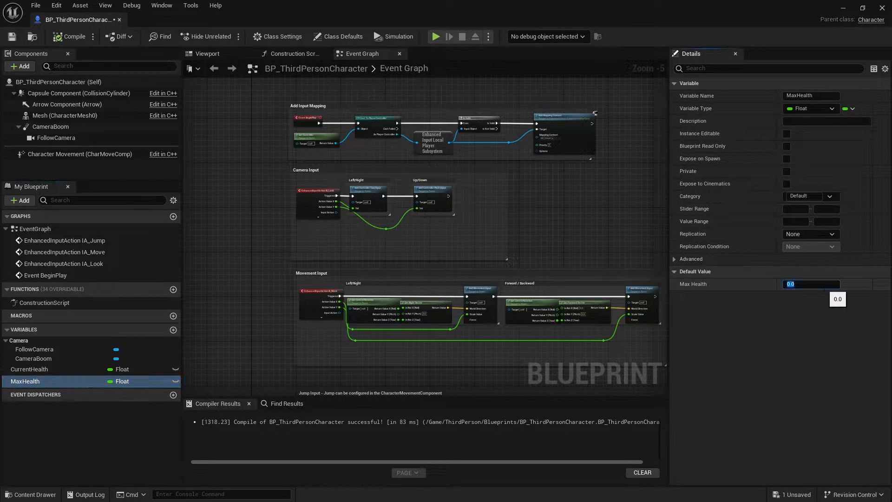
pyautogui.write('100.0')
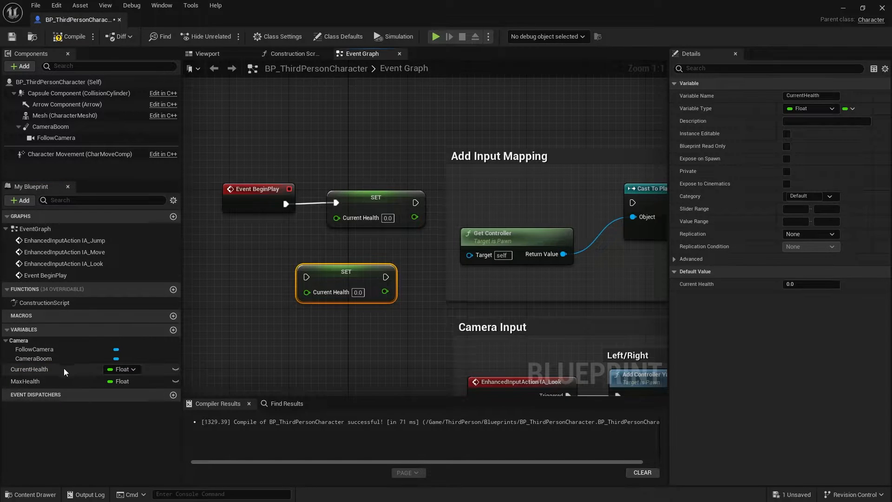
pyautogui.moveTo(346, 278)
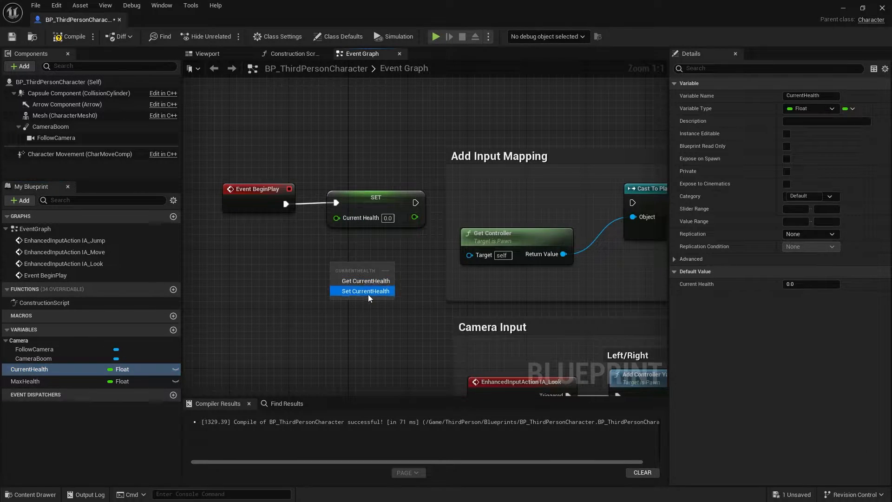
# Set CurrentHealth from a MaxHealth getter right after Event BeginPlay.
pyautogui.click(26, 381)
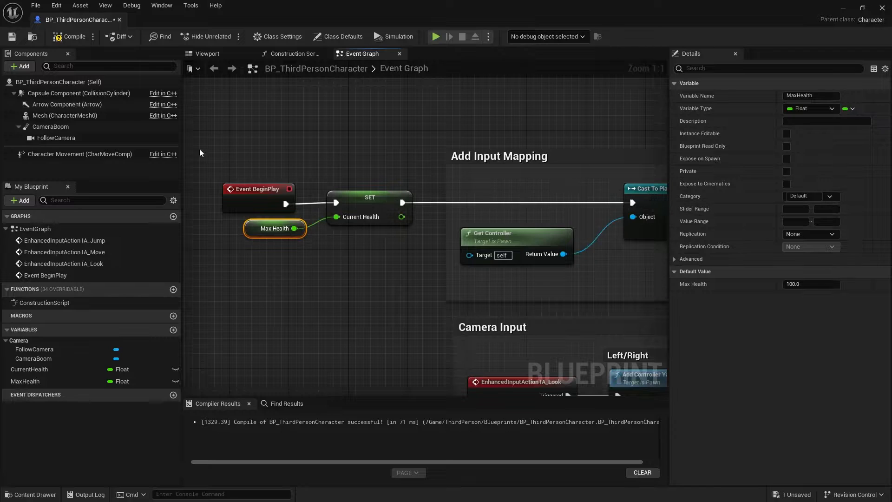
pyautogui.scroll(-3)
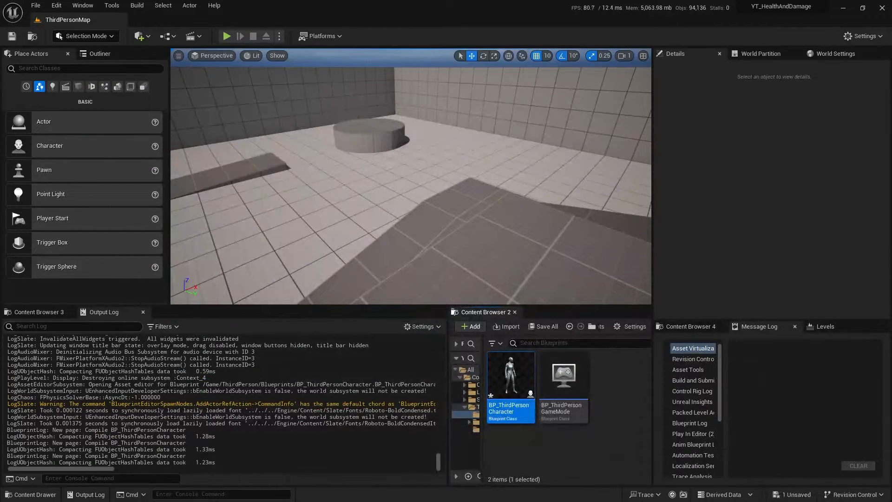
# Create a new folder named UI inside Blueprints.
pyautogui.click(38, 312)
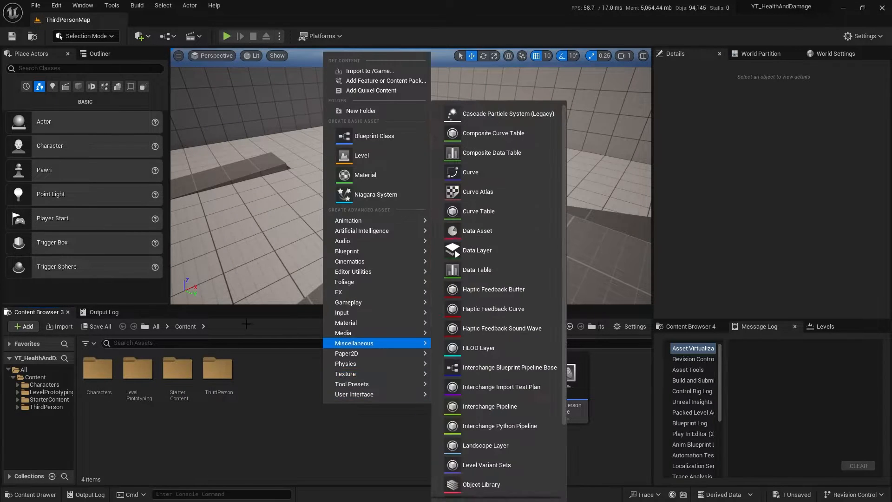
pyautogui.click(361, 111)
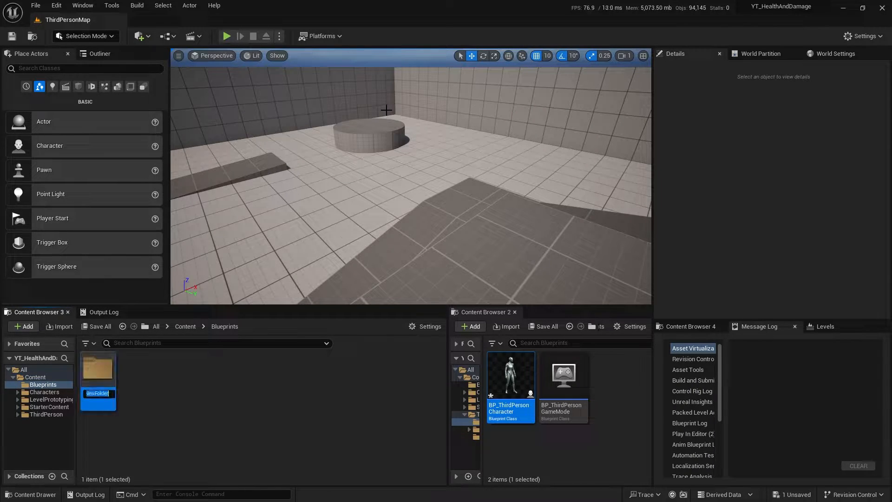
pyautogui.write('UI')
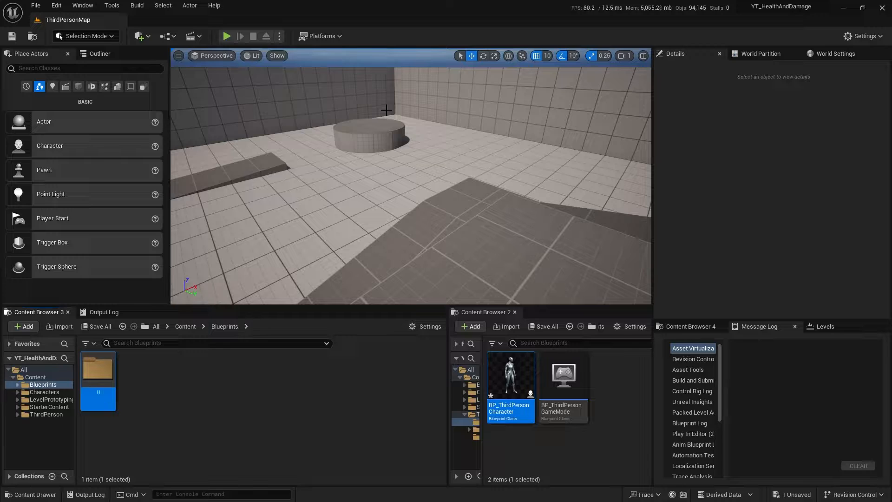
# Create a User Widget blueprint WBP_PlayerHUD in the UI folder and open it.
pyautogui.click(24, 326)
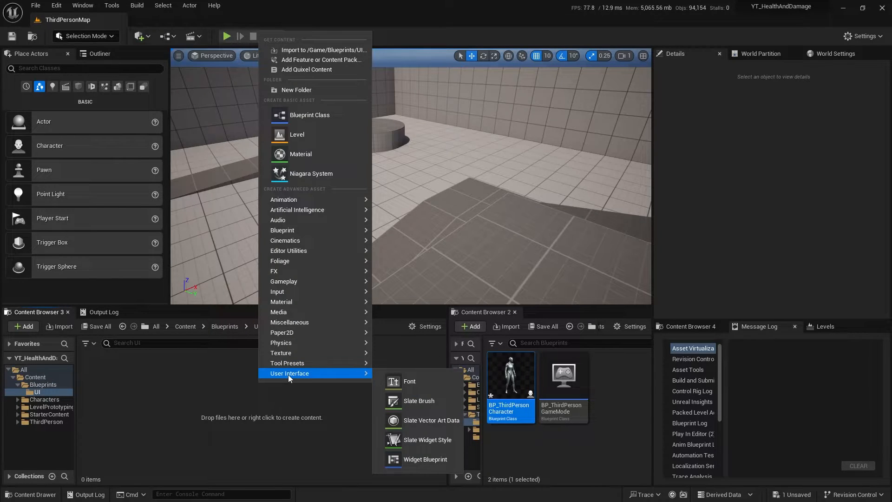
pyautogui.moveTo(424, 460)
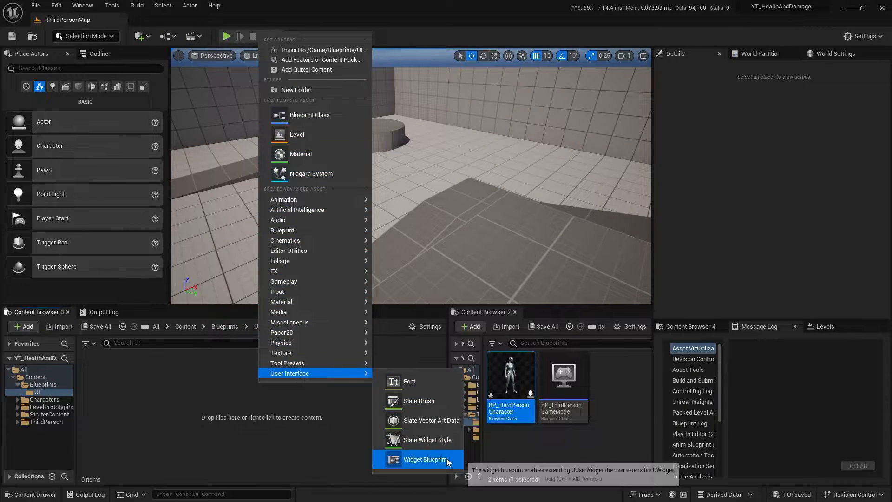
pyautogui.click(426, 459)
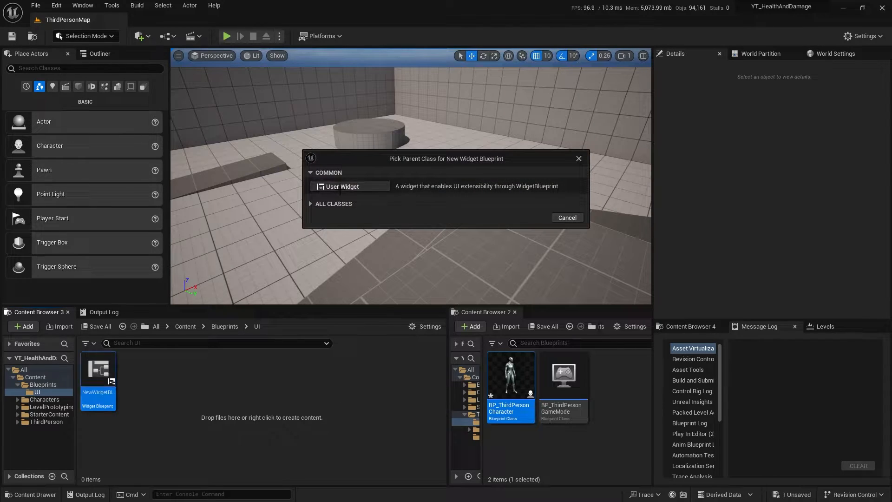
pyautogui.click(343, 186)
pyautogui.write('layerHUD')
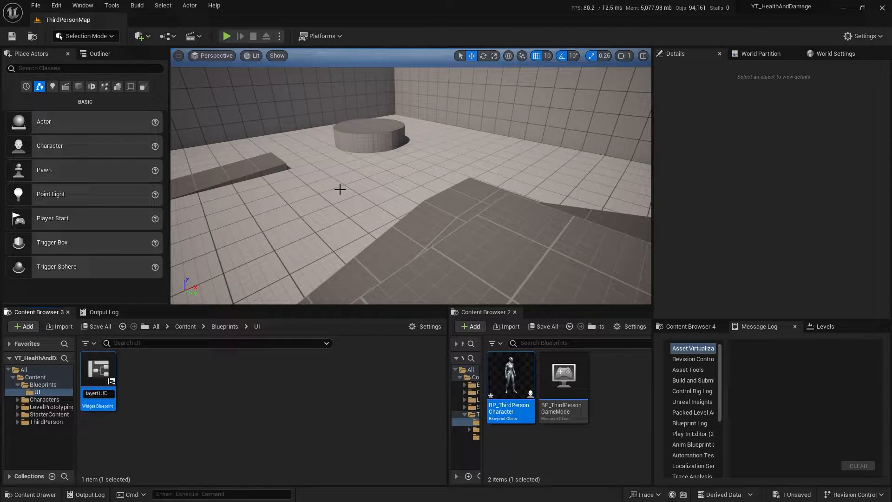
pyautogui.doubleClick(98, 370)
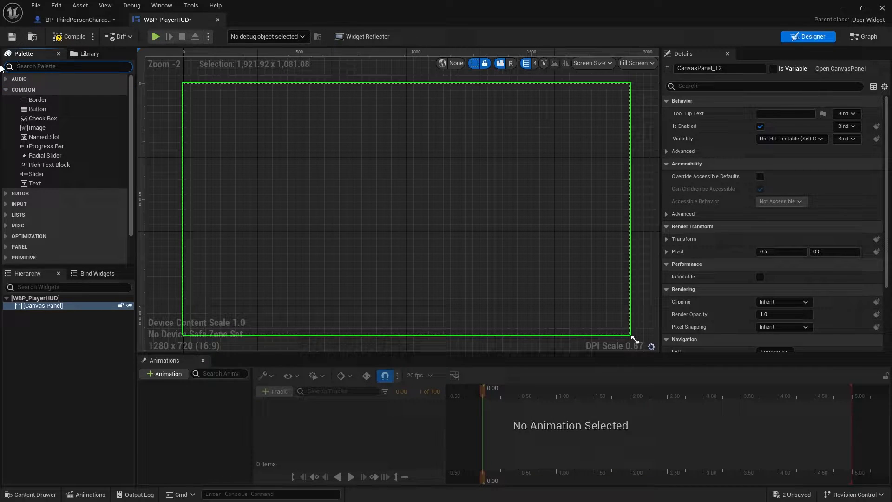
# Add a Progress Bar to the canvas and anchor it bottom-left.
pyautogui.write('prog')
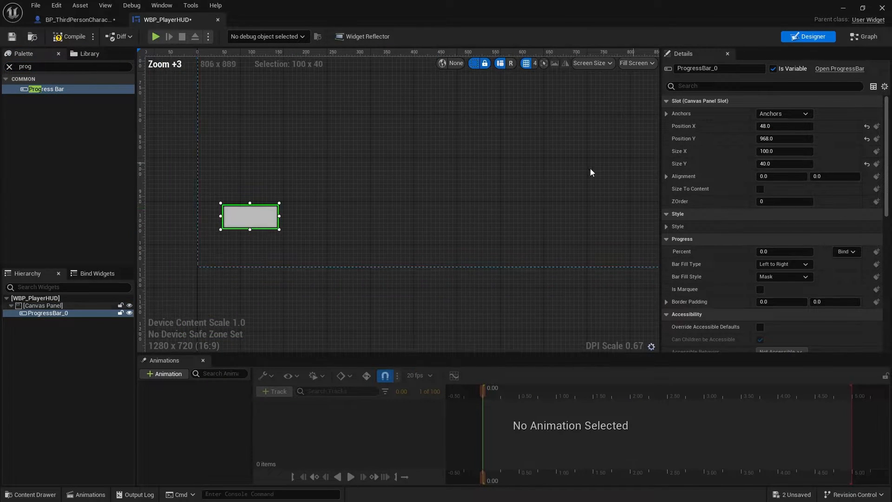
pyautogui.scroll(-3)
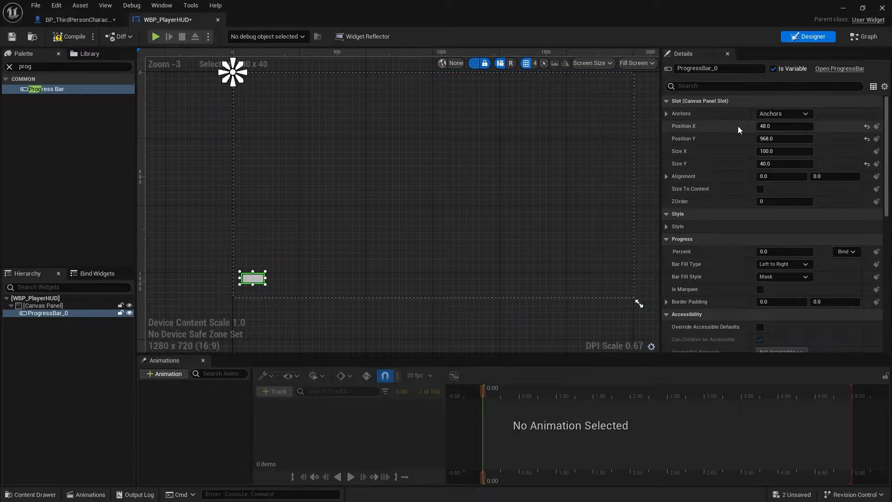
pyautogui.click(784, 113)
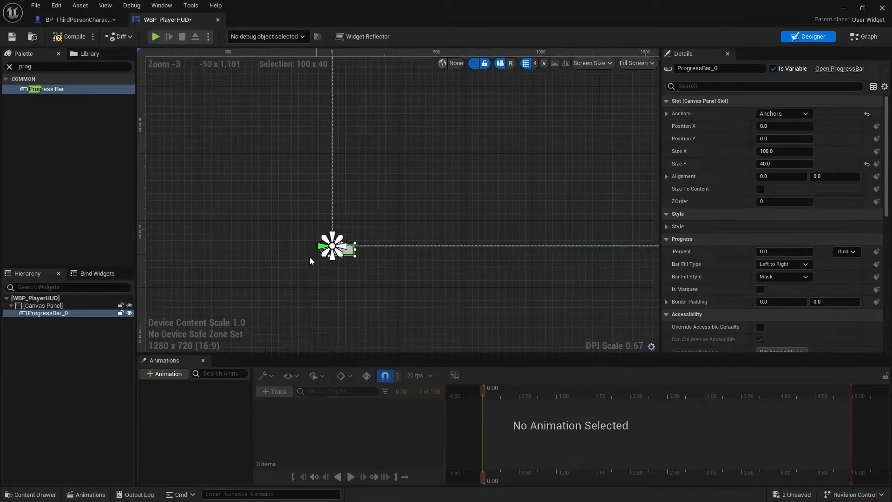
# Size the progress bar to 300 by 65 and adjust its alignment.
pyautogui.scroll(3)
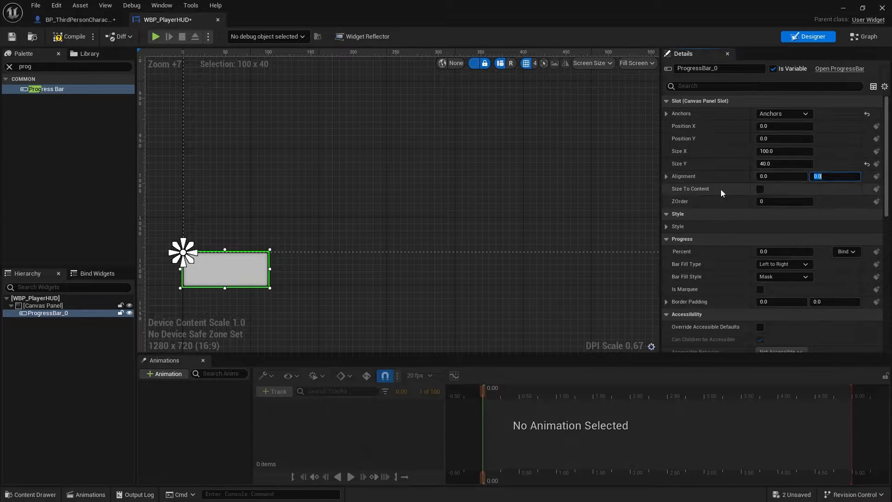
pyautogui.write('2.0')
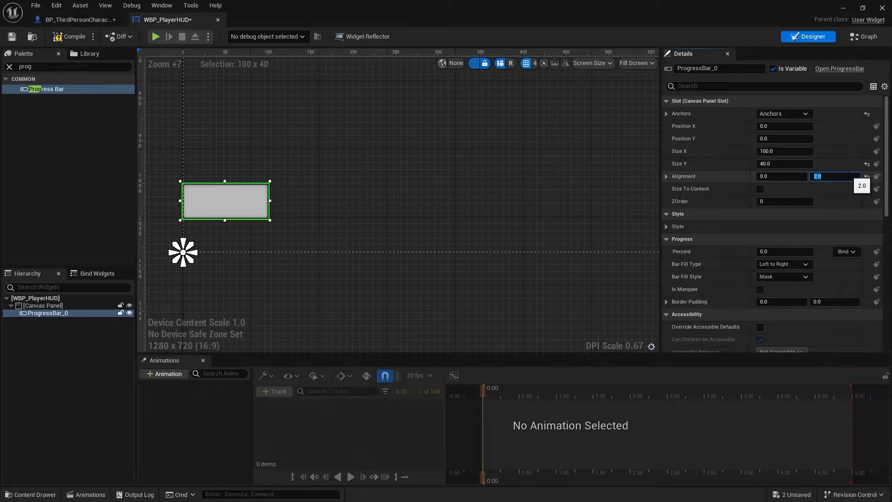
pyautogui.write('1.25')
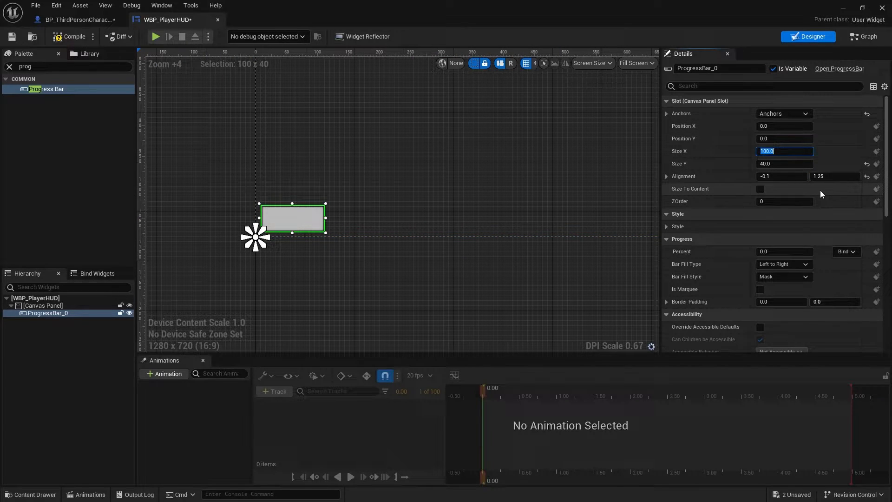
pyautogui.write('300.0')
pyautogui.click(785, 164)
pyautogui.write('65')
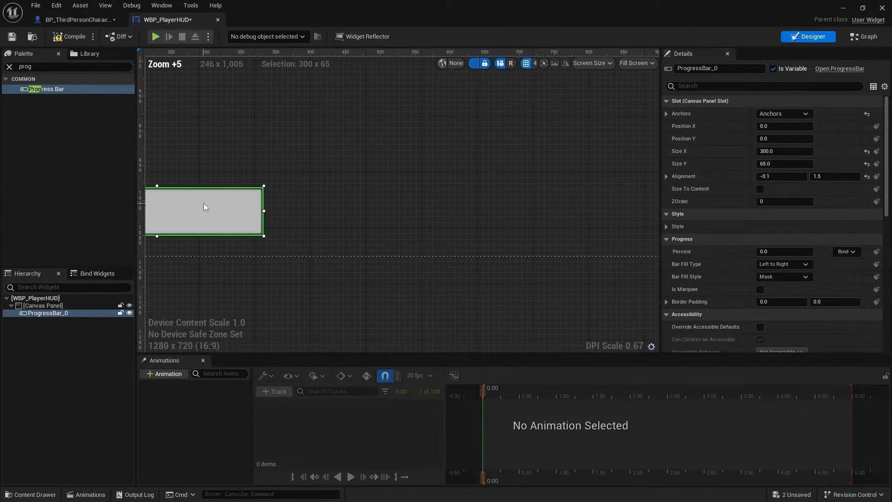
pyautogui.scroll(-3)
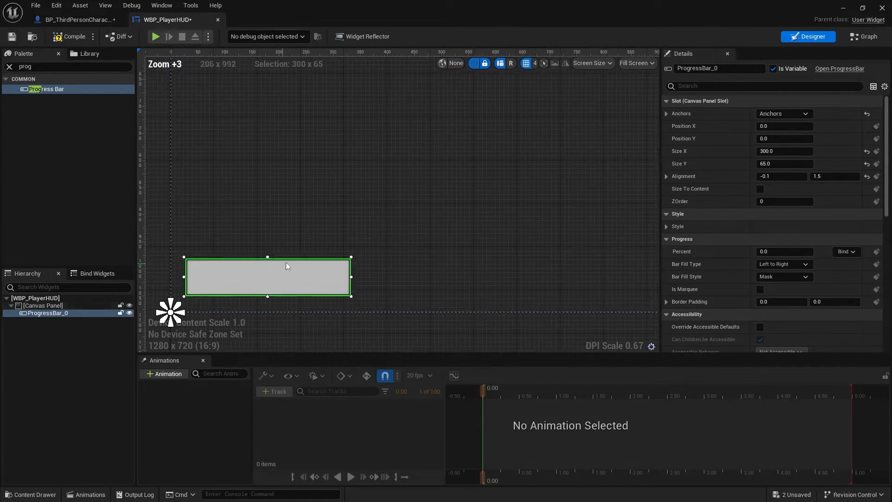
pyautogui.scroll(3)
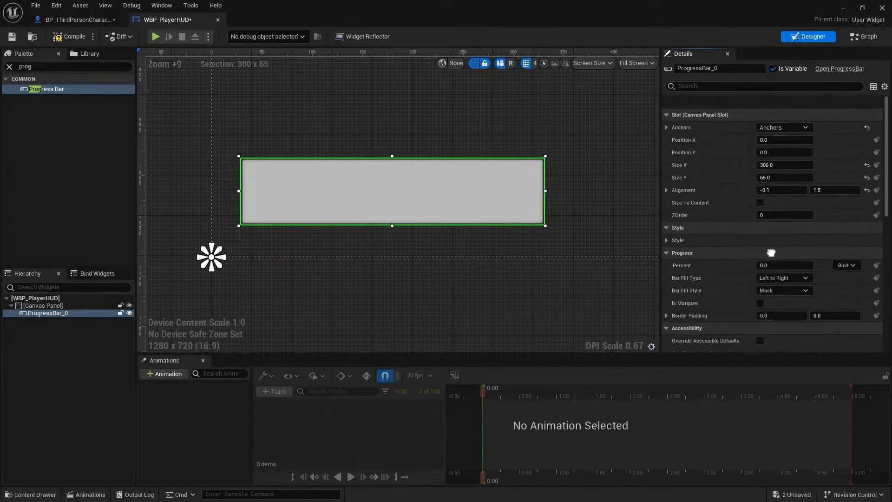
pyautogui.scroll(-3)
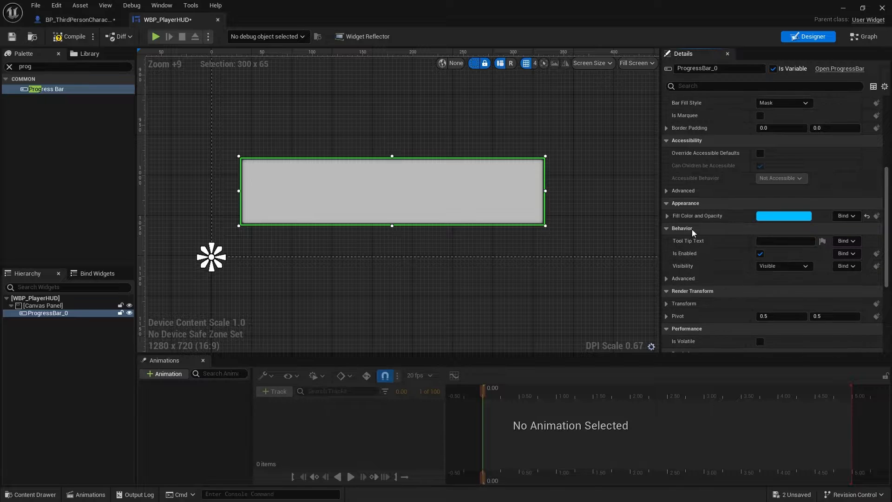
pyautogui.scroll(3)
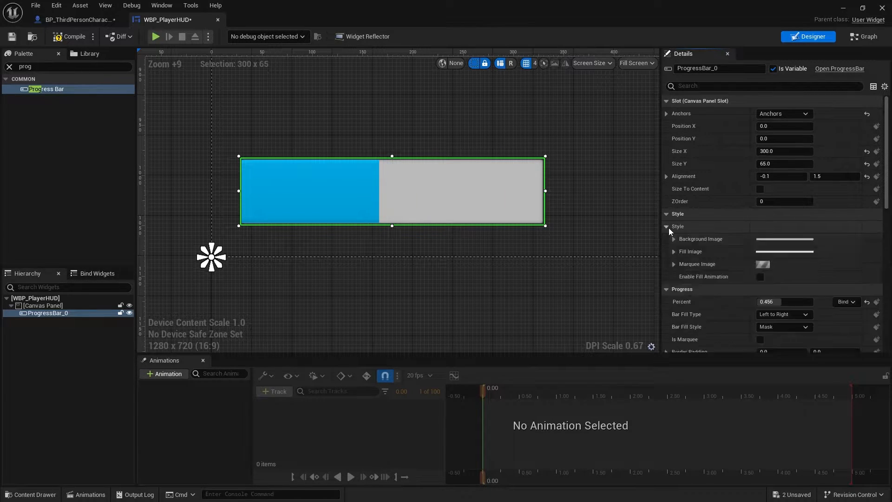
# Give the progress bar a green Fill Color and Opacity.
pyautogui.click(784, 239)
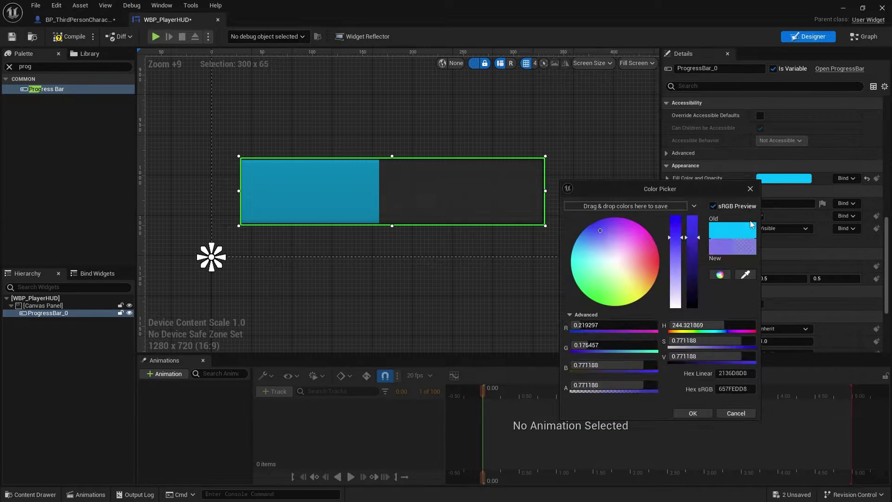
pyautogui.click(585, 293)
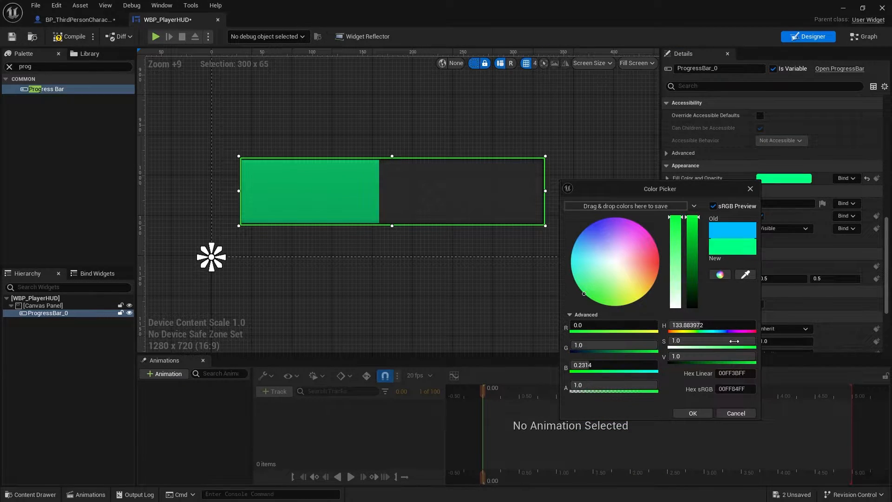
pyautogui.click(693, 414)
pyautogui.write('PG')
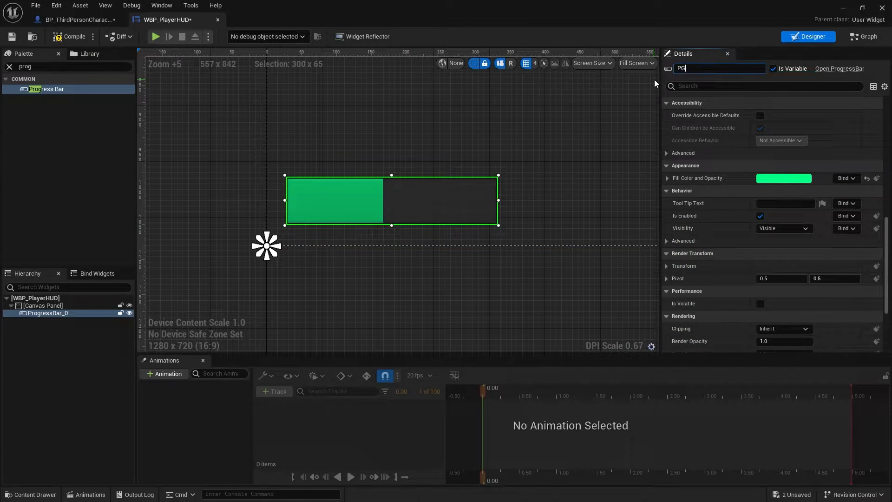
# Rename the progress bar widget to PB_Health.
pyautogui.write('B_Health')
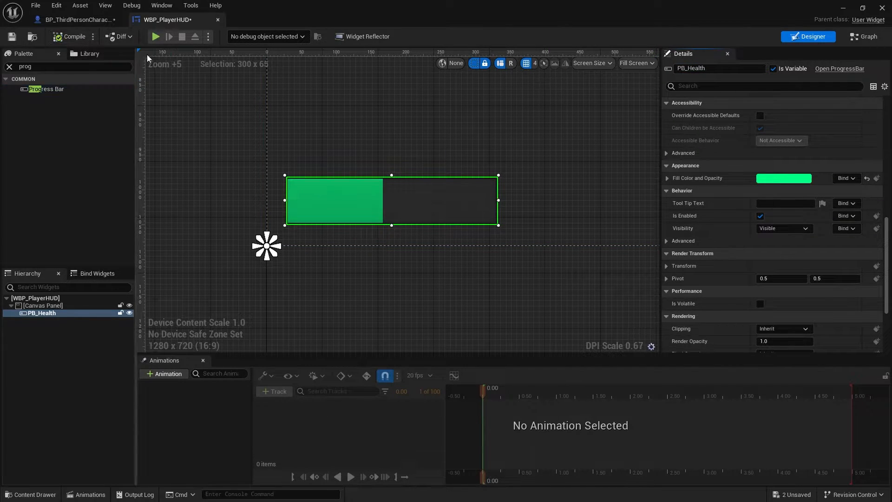
pyautogui.click(42, 305)
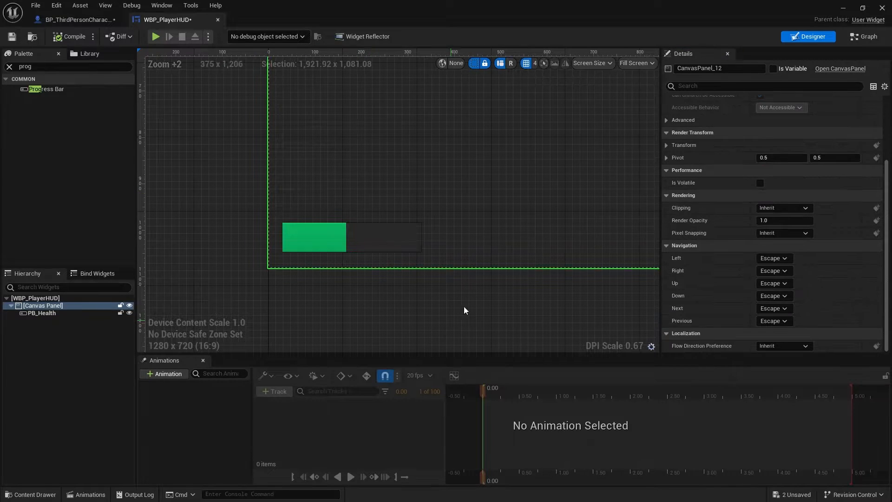
pyautogui.click(863, 36)
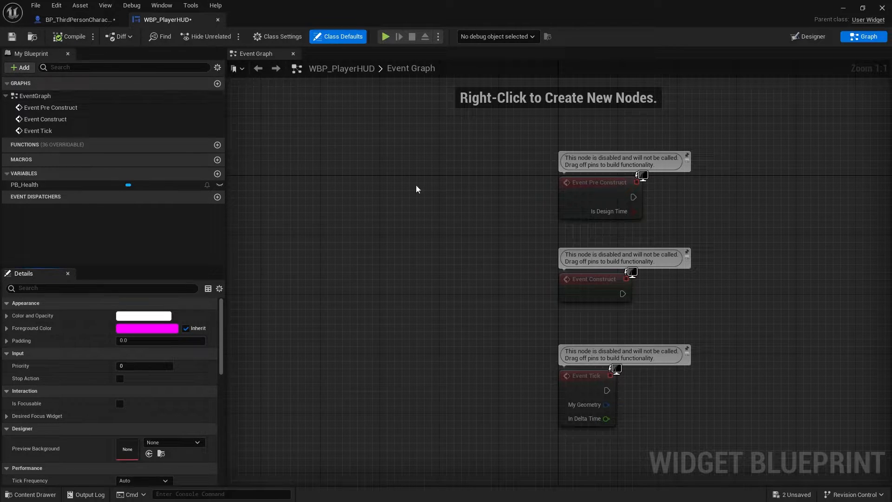
# Add a Player Ref variable typed BP_ThirdPersonCharacter and cast the player character on Construct.
pyautogui.click(217, 174)
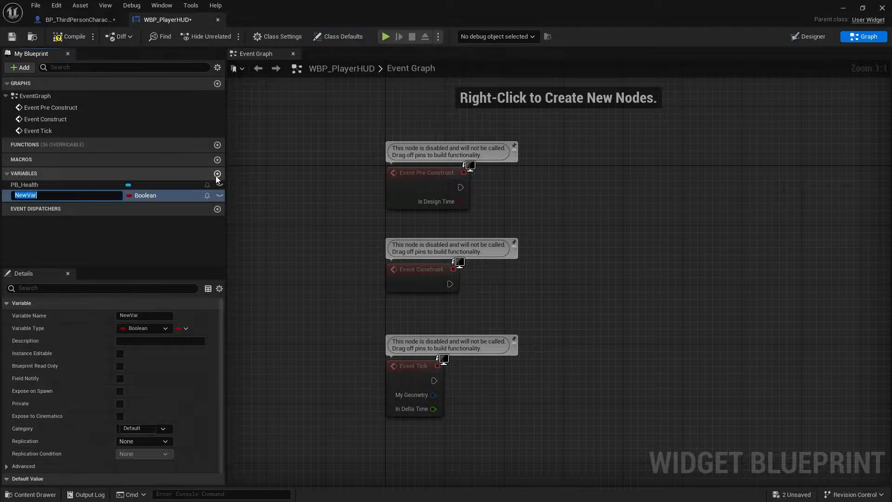
pyautogui.write('Player Ref')
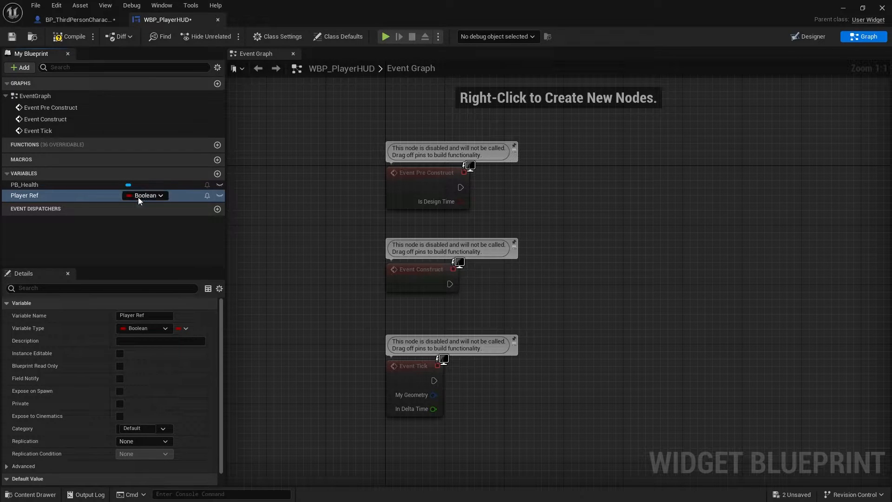
pyautogui.click(146, 195)
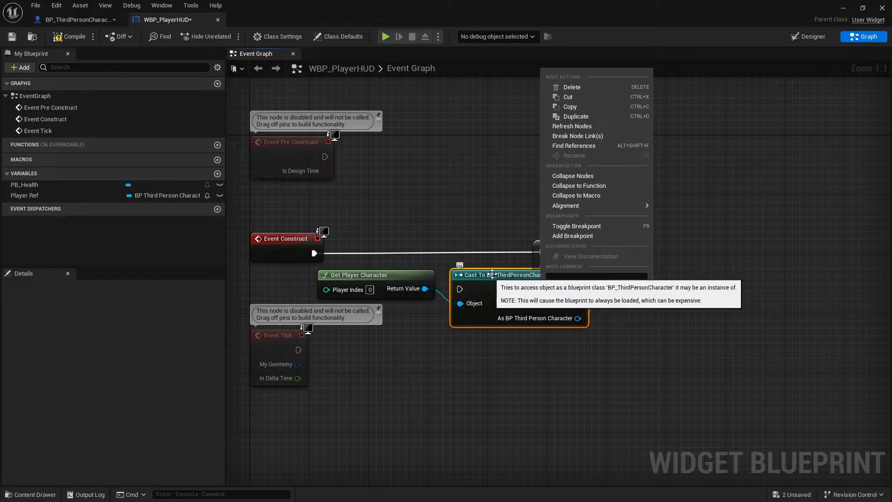
pyautogui.moveTo(578, 299)
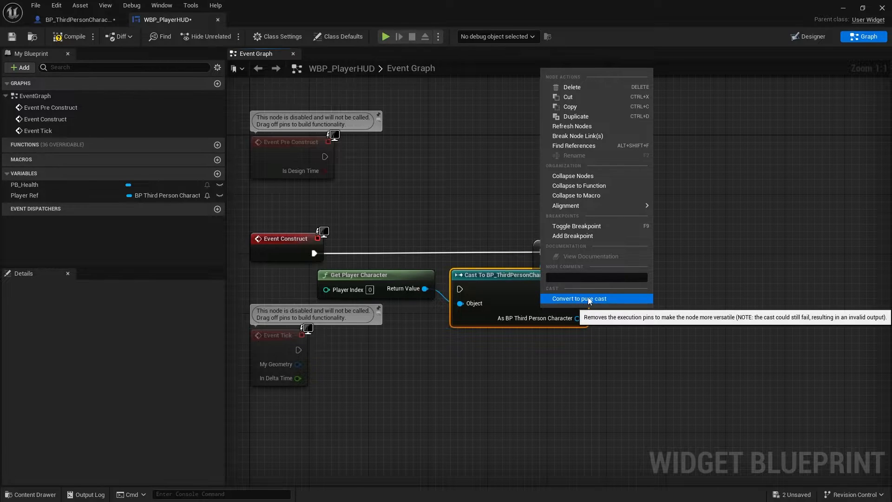
# Store the pure cast in Player Ref; on Tick set PB_Health percent to Current/Max Health.
pyautogui.click(579, 298)
pyautogui.write('get')
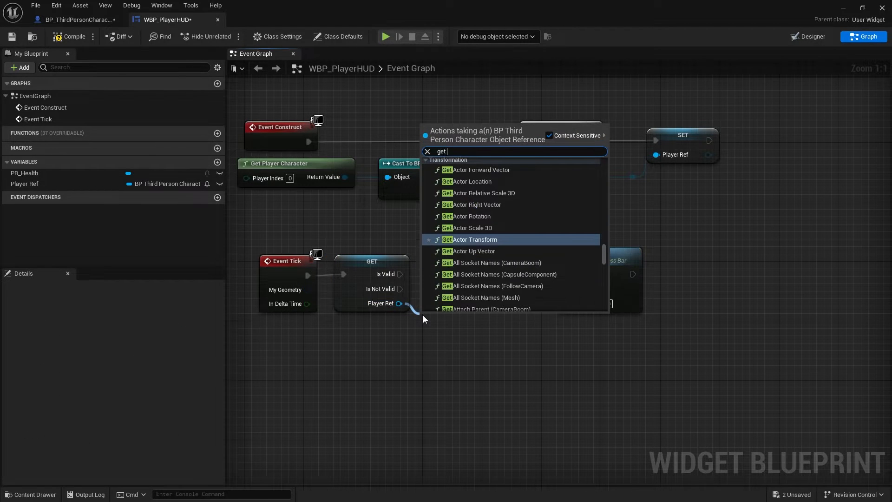
pyautogui.write('curr')
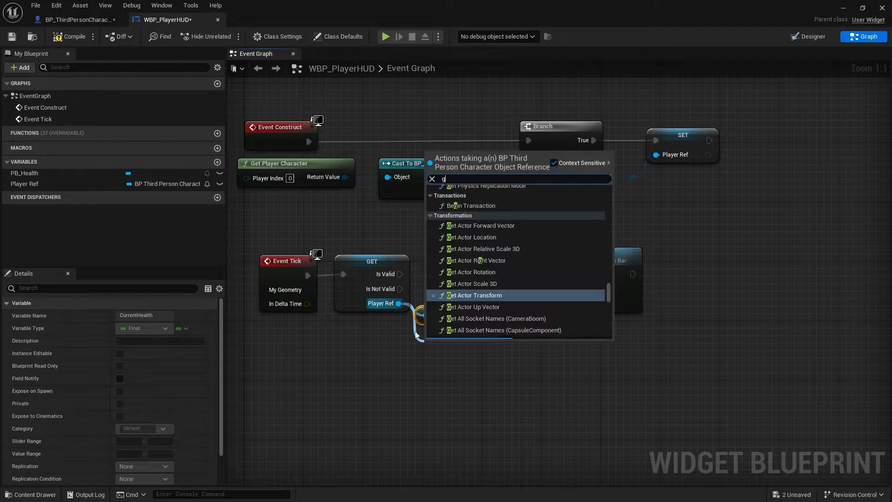
pyautogui.write('get max he')
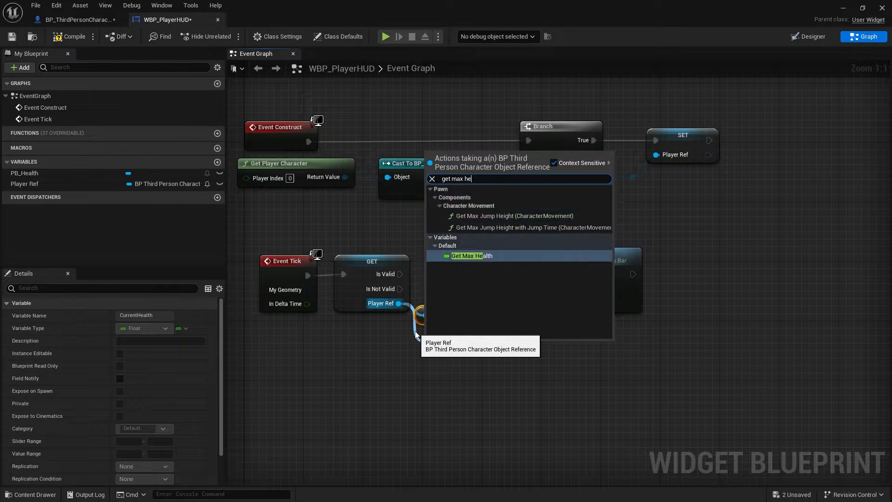
pyautogui.click(472, 255)
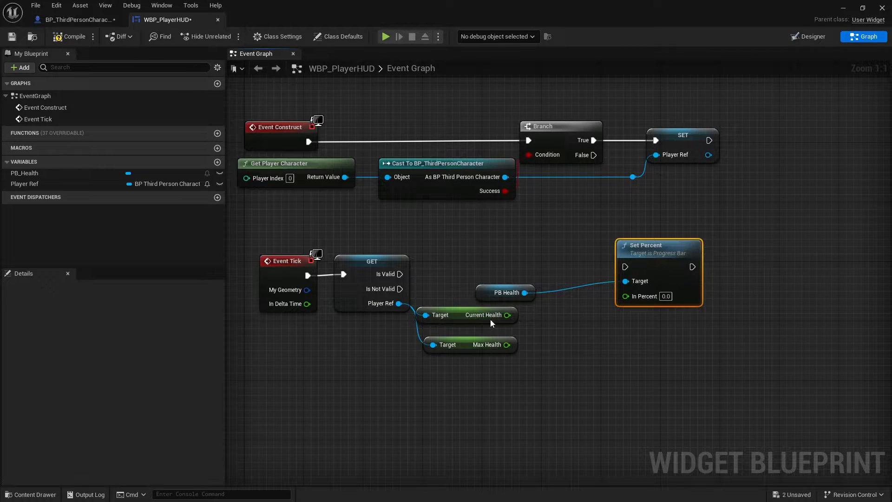
pyautogui.click(484, 323)
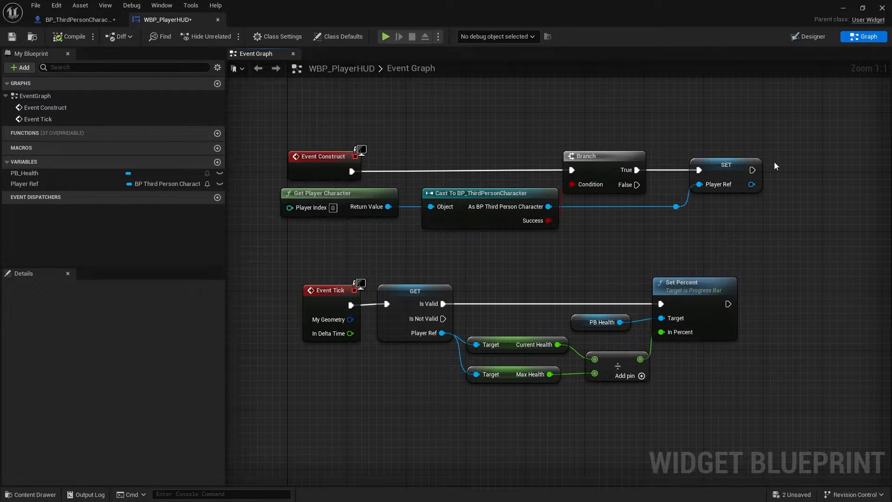
# Bind PB_Health's Fill Color and Opacity to a new function containing Get Player Ref.
pyautogui.scroll(-3)
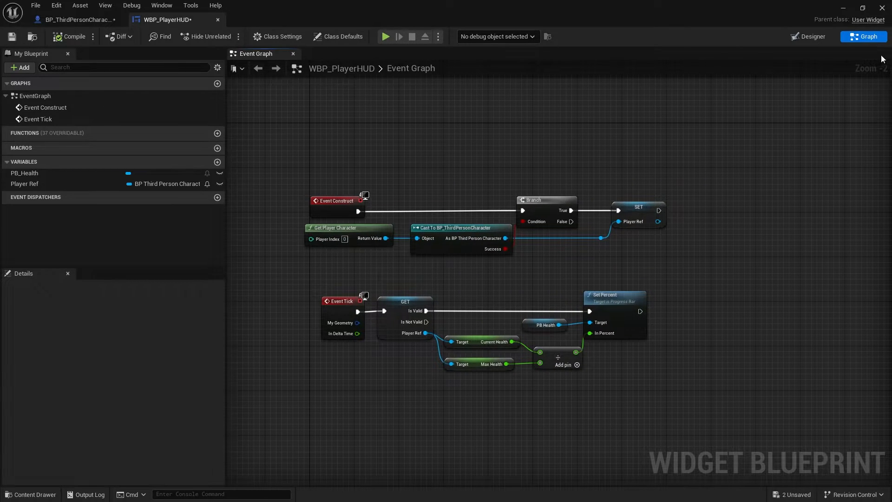
pyautogui.click(811, 35)
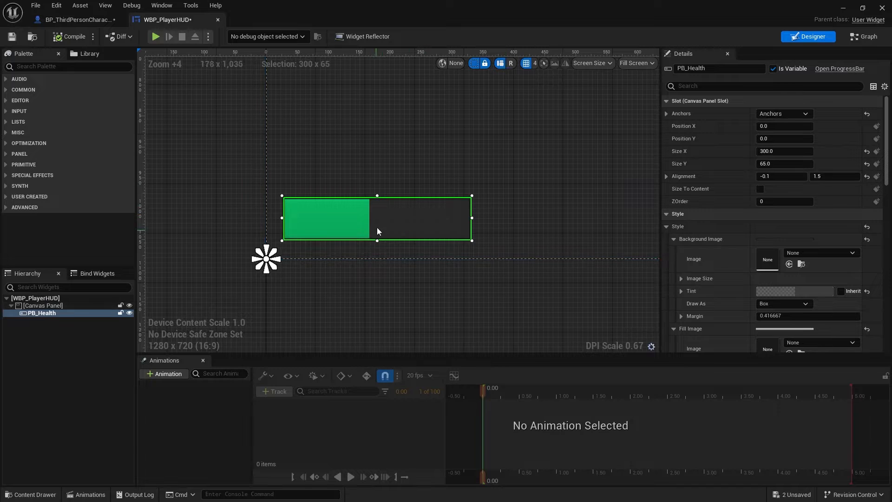
pyautogui.scroll(-3)
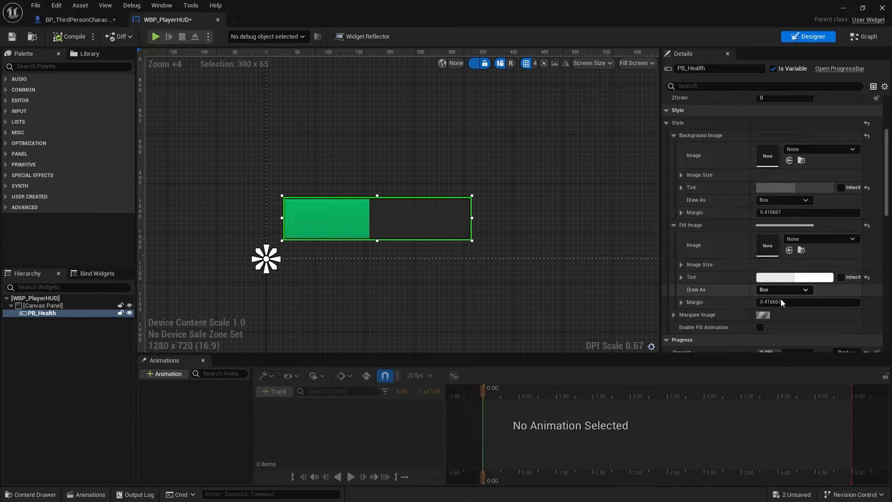
pyautogui.scroll(-3)
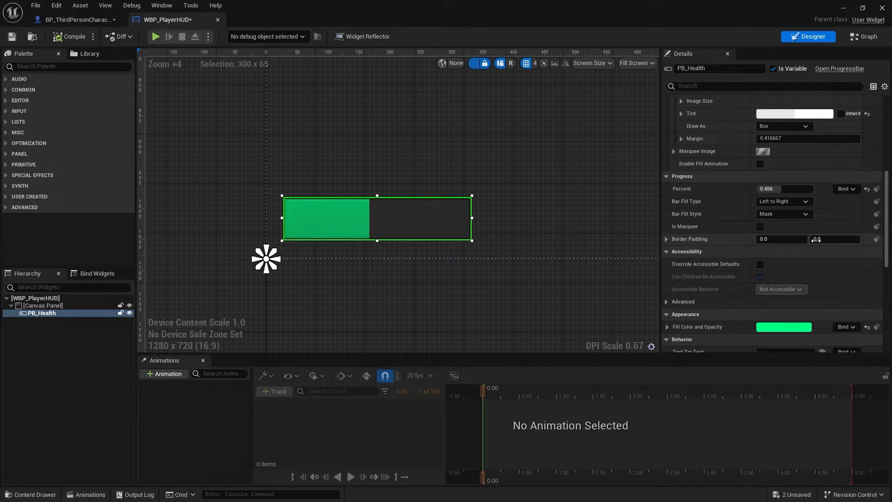
pyautogui.scroll(-3)
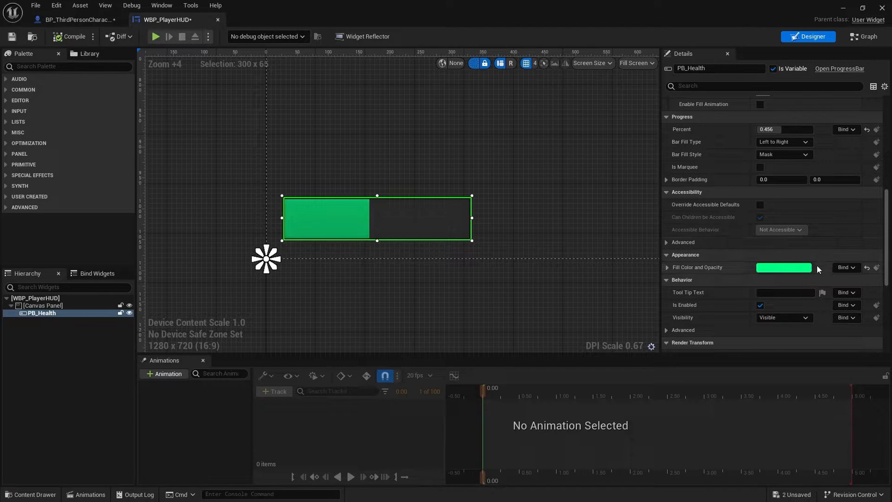
pyautogui.moveTo(848, 277)
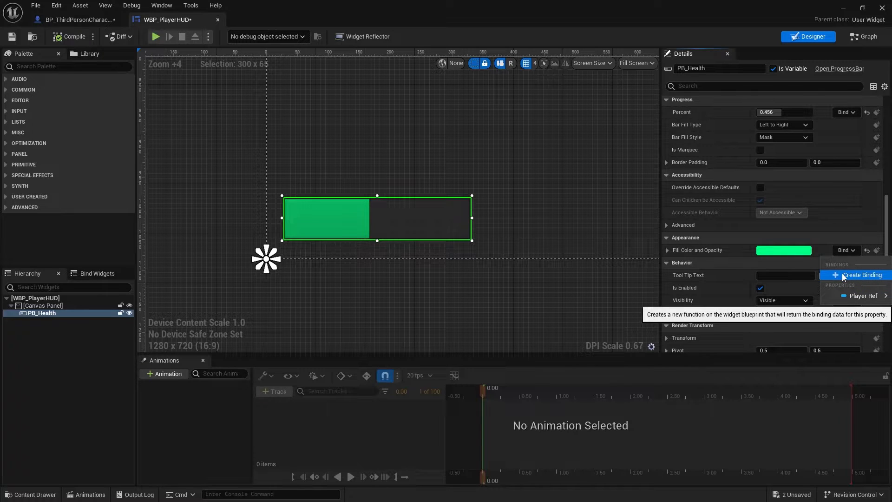
pyautogui.click(860, 275)
pyautogui.write('get current heal')
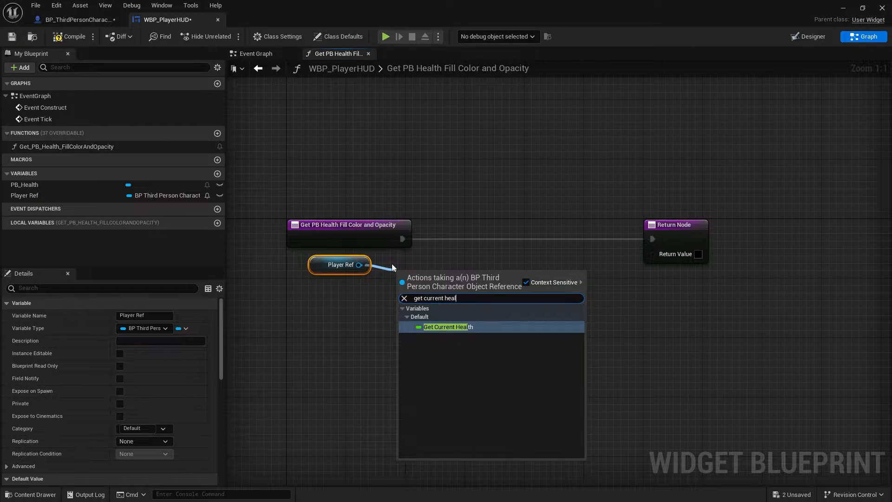
# Feed a Current Health <= comparison into a Select node returning the fill colour.
pyautogui.click(448, 327)
pyautogui.write('sele')
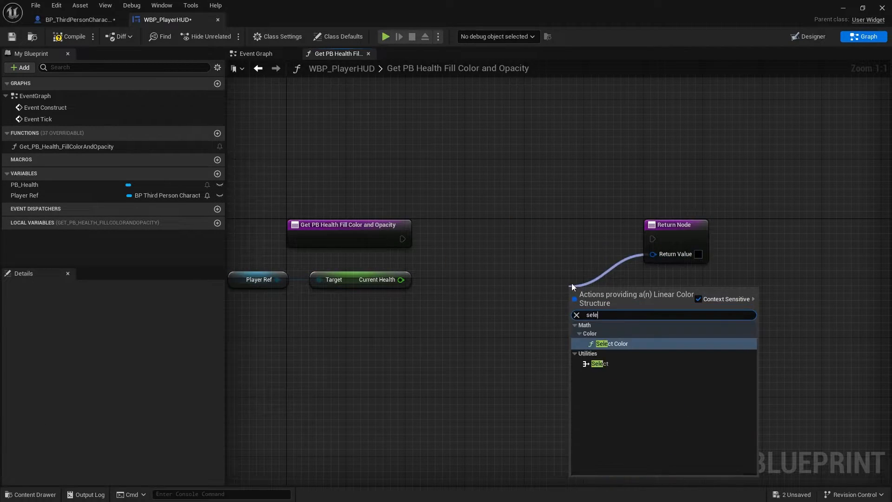
pyautogui.press('Backspace')
pyautogui.write('<')
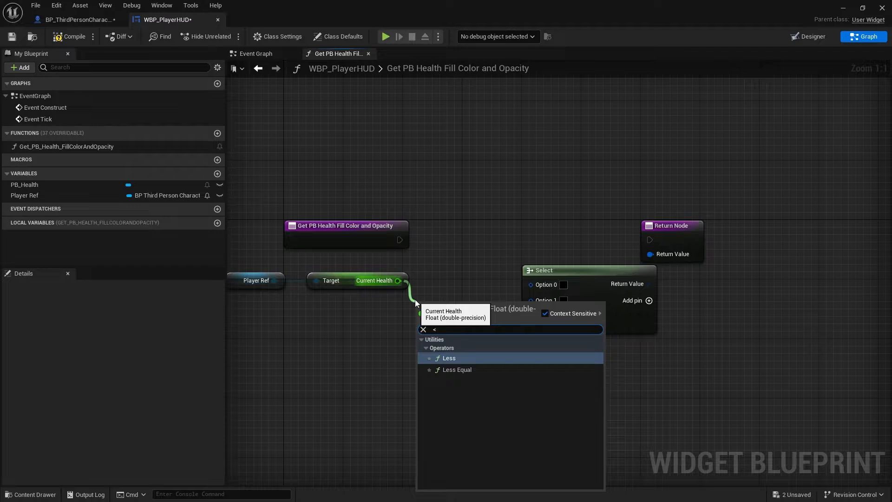
pyautogui.click(457, 370)
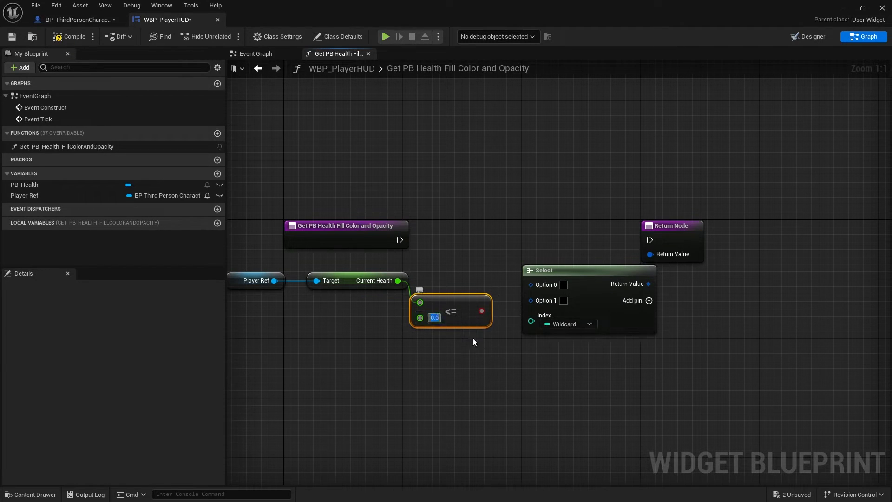
pyautogui.write('0.5')
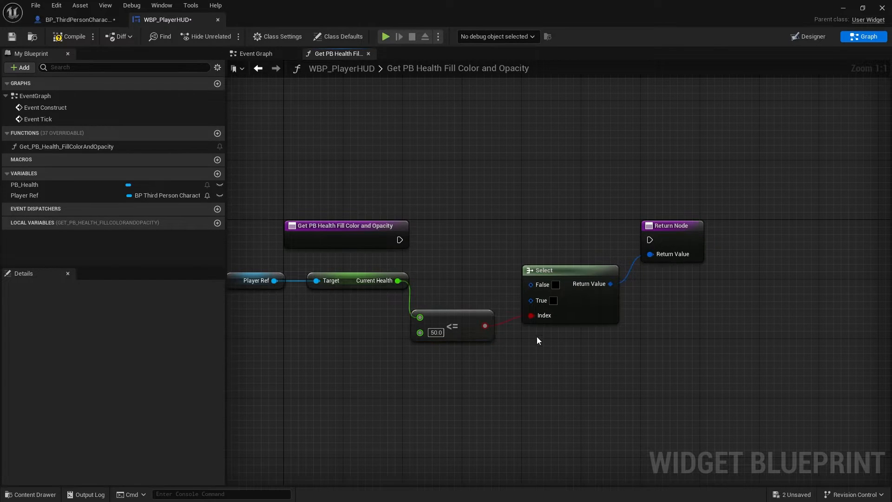
pyautogui.click(553, 301)
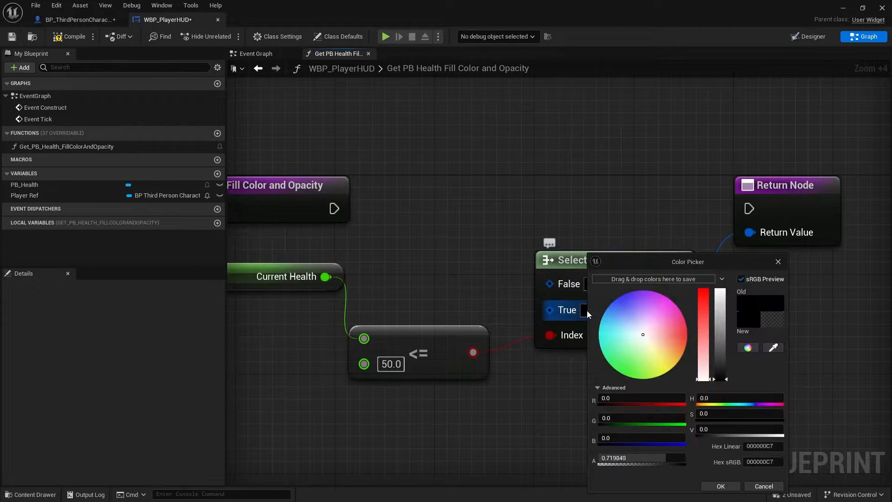
pyautogui.click(720, 486)
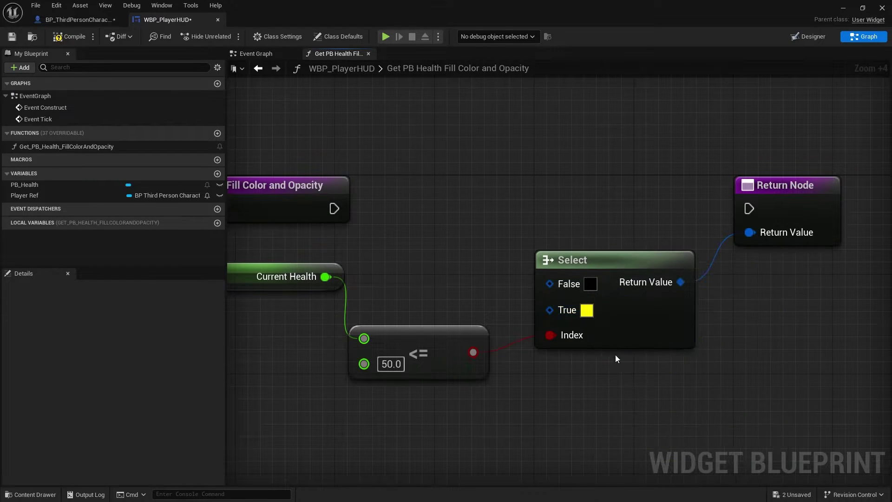
pyautogui.click(586, 310)
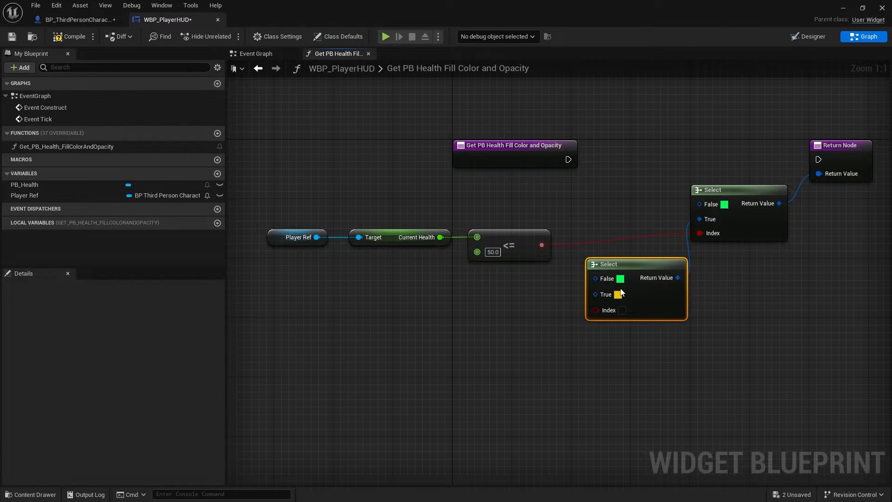
# Set the second Select's colours to yellow when false and red when true.
pyautogui.click(621, 294)
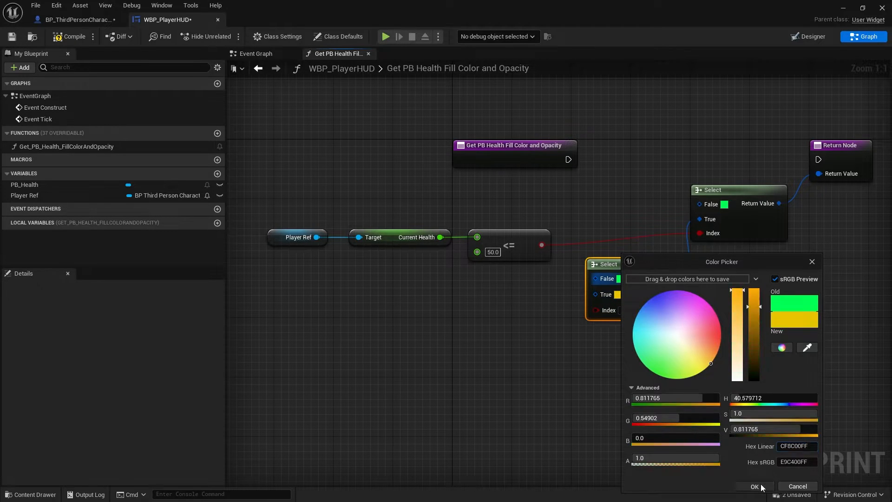
pyautogui.click(754, 487)
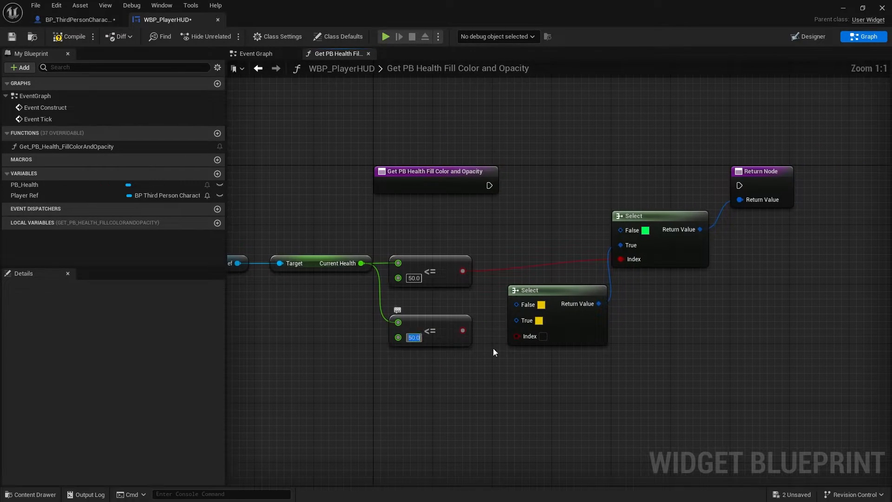
pyautogui.click(540, 321)
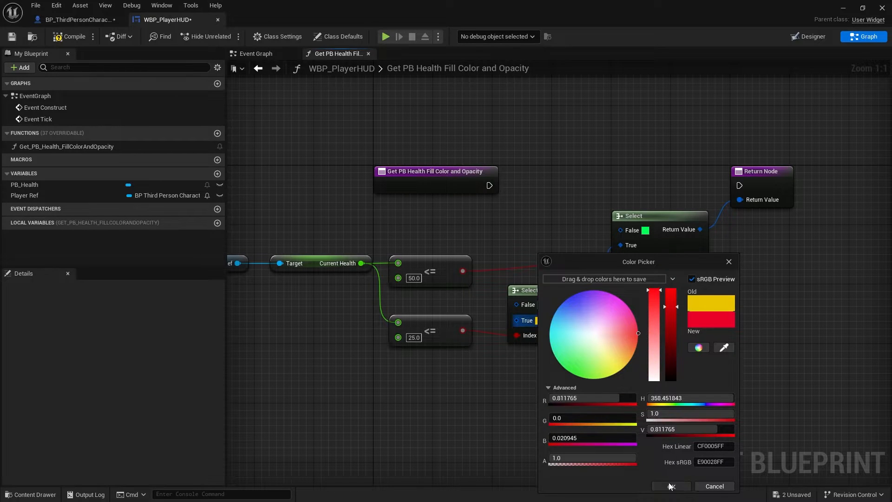
pyautogui.click(670, 486)
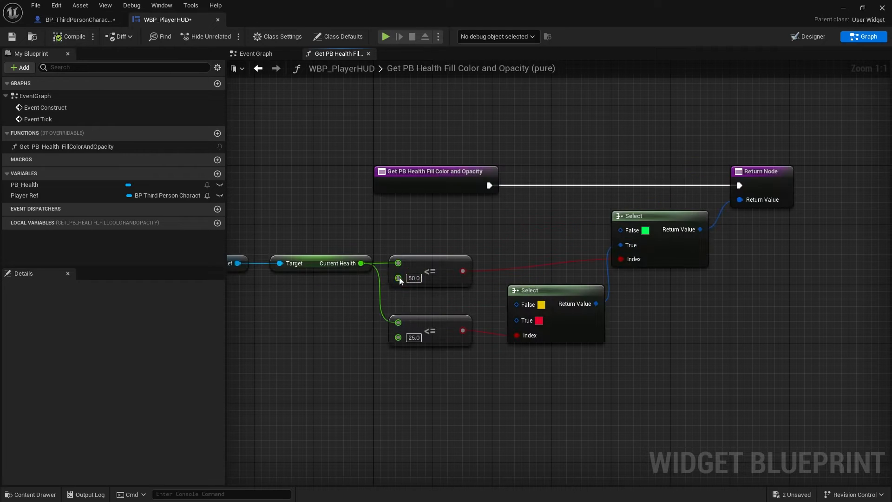
pyautogui.click(812, 37)
pyautogui.write('t')
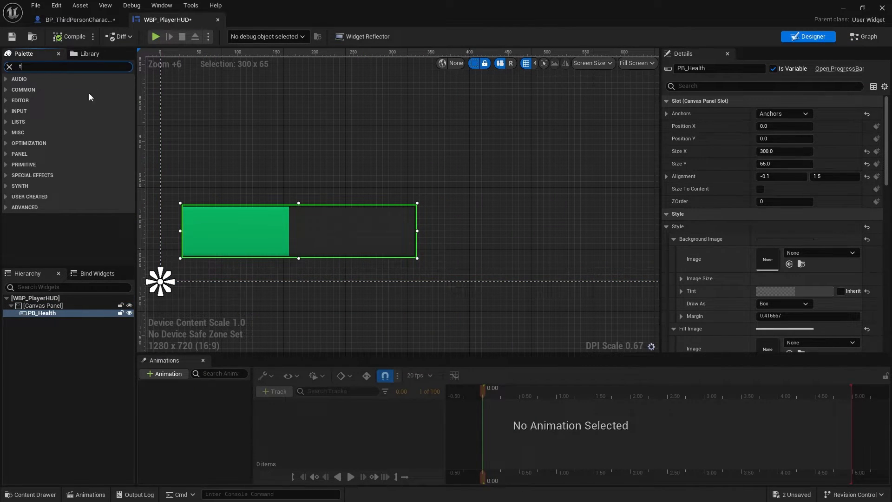
# Place a Text block on the health bar, name it TXT_HealthPoints, and compile.
pyautogui.write('ex')
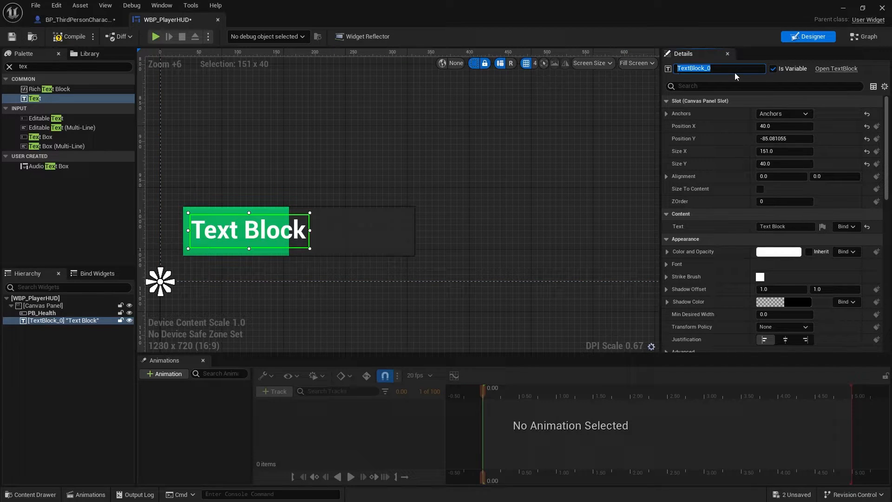
pyautogui.write('TB_HealthPoints')
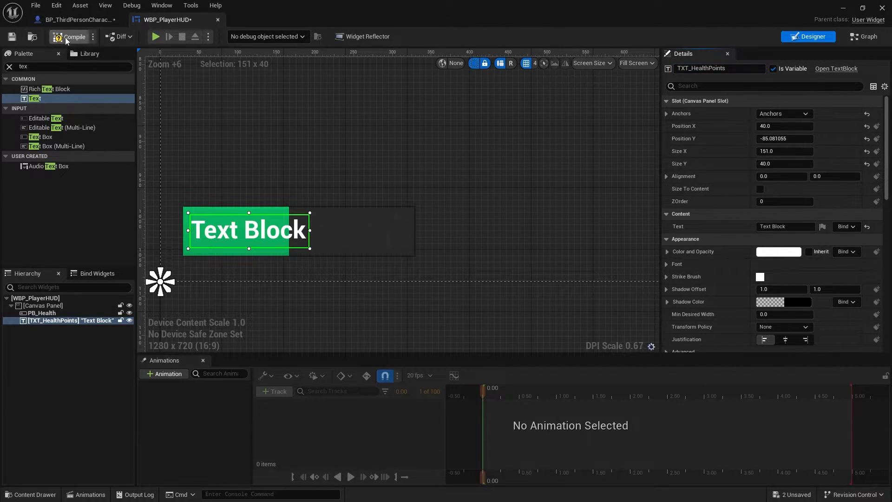
pyautogui.click(862, 36)
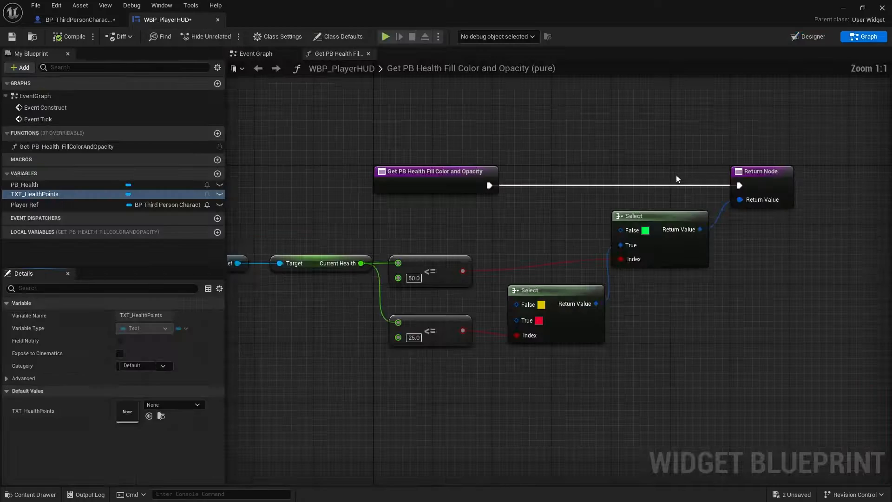
# Add a SetText (Text) node for TXT_HealthPoints in the HUD event graph.
pyautogui.click(256, 54)
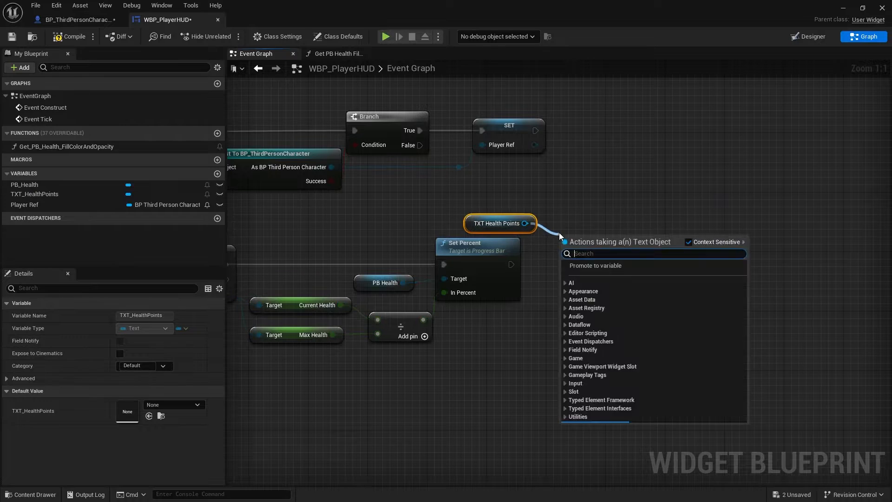
pyautogui.write('set text')
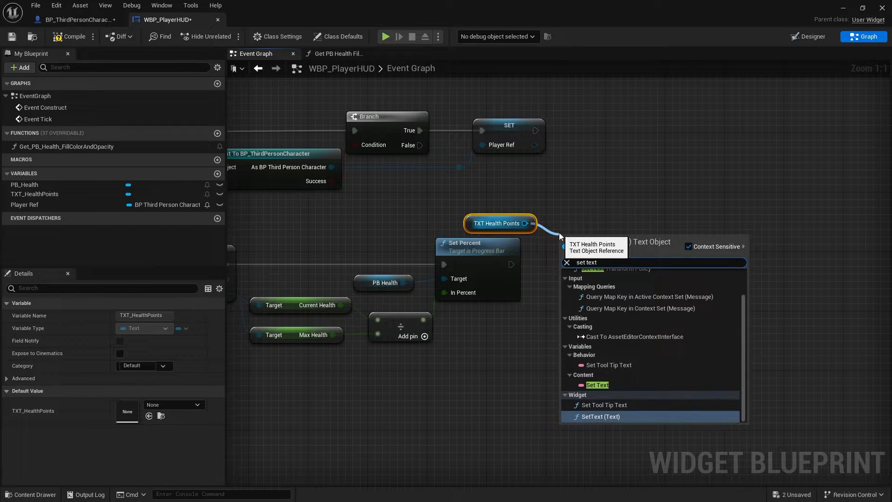
pyautogui.click(600, 416)
pyautogui.write('{curr}/{max}')
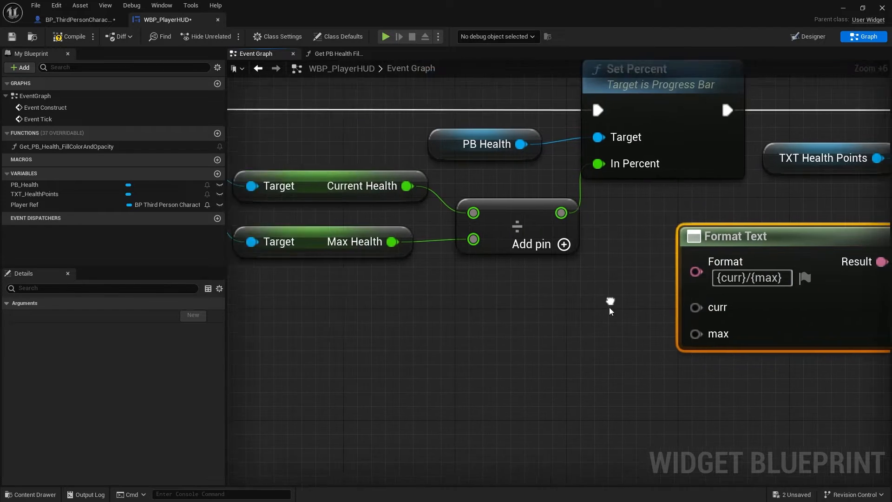
pyautogui.scroll(-3)
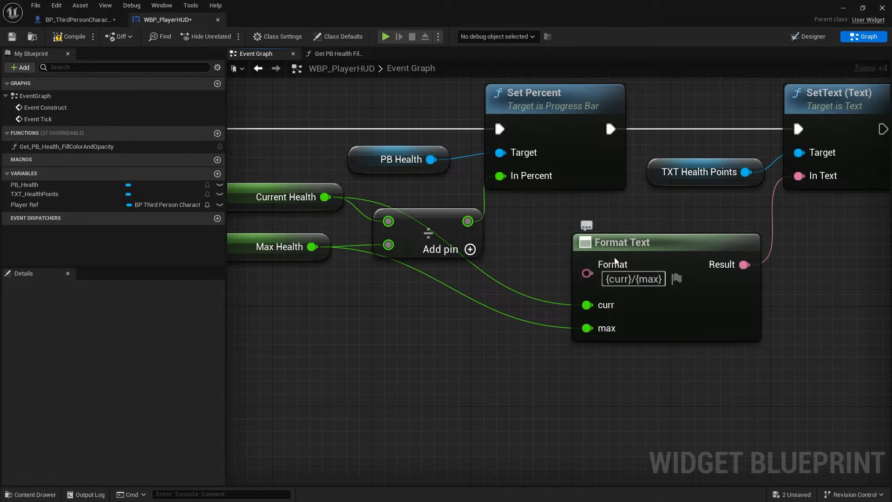
pyautogui.moveTo(703, 272)
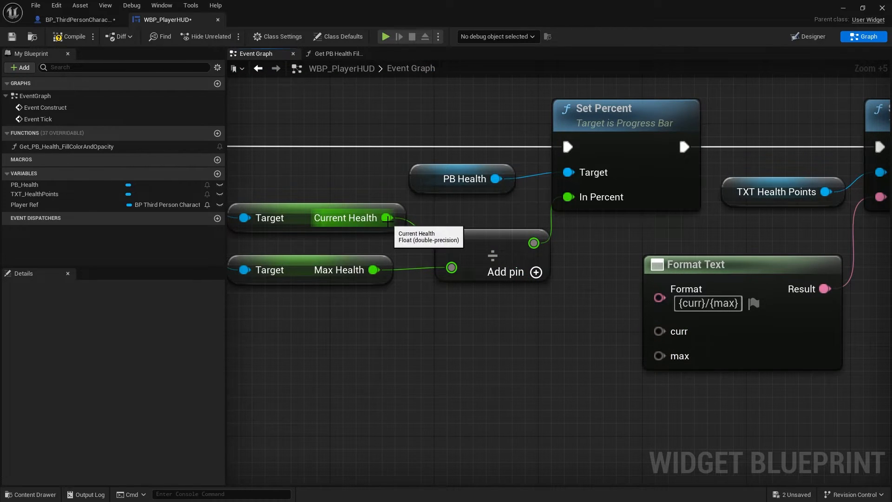
pyautogui.moveTo(641, 323)
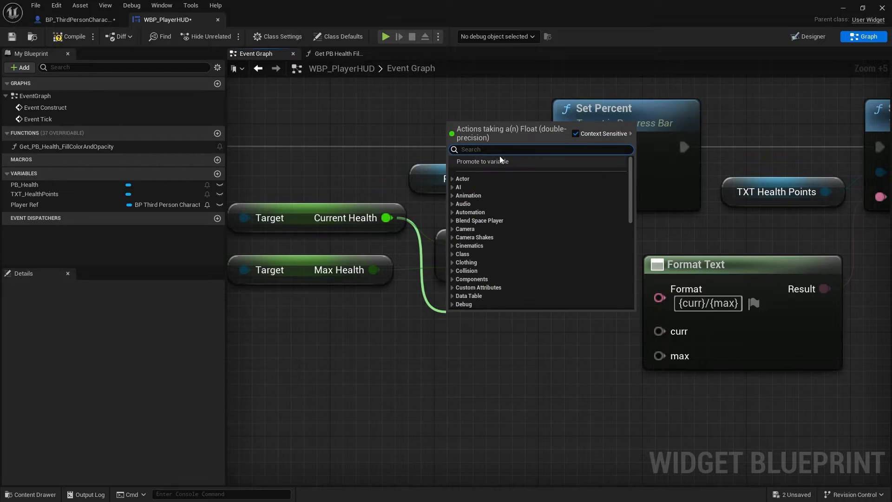
# Convert health floats to text with zero fractional digits for the {curr}/{max} format.
pyautogui.write('to tex')
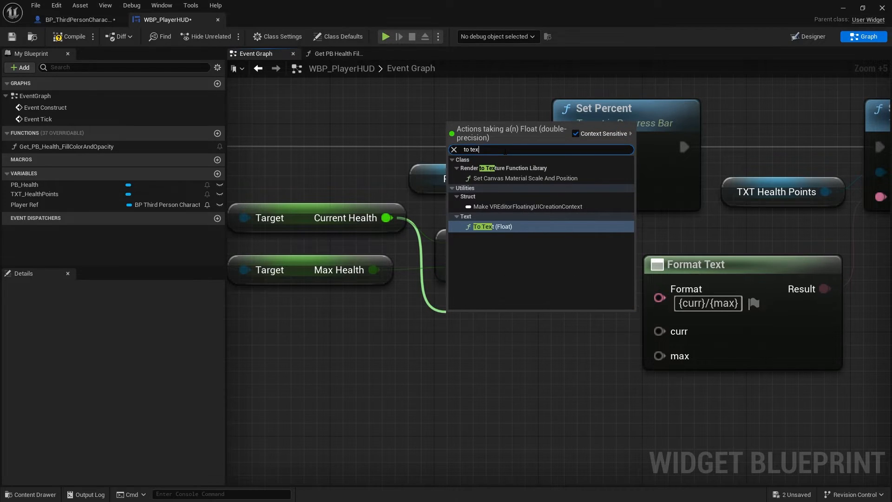
pyautogui.click(490, 226)
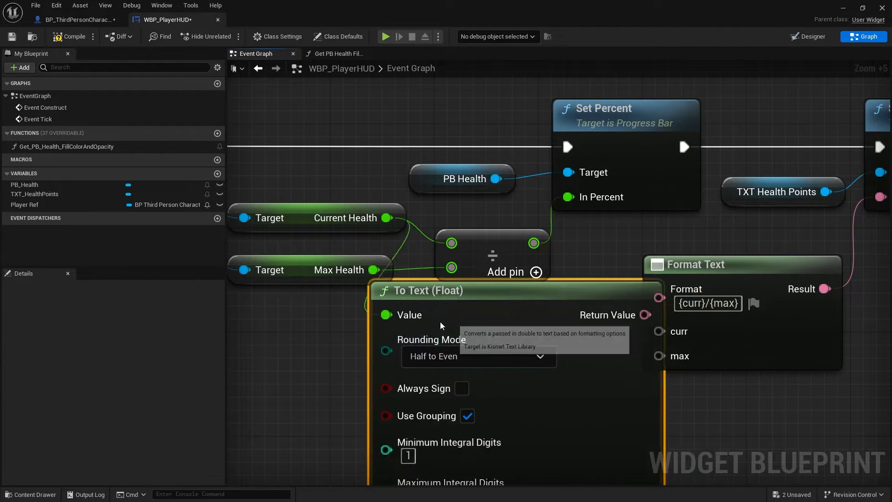
pyautogui.scroll(-3)
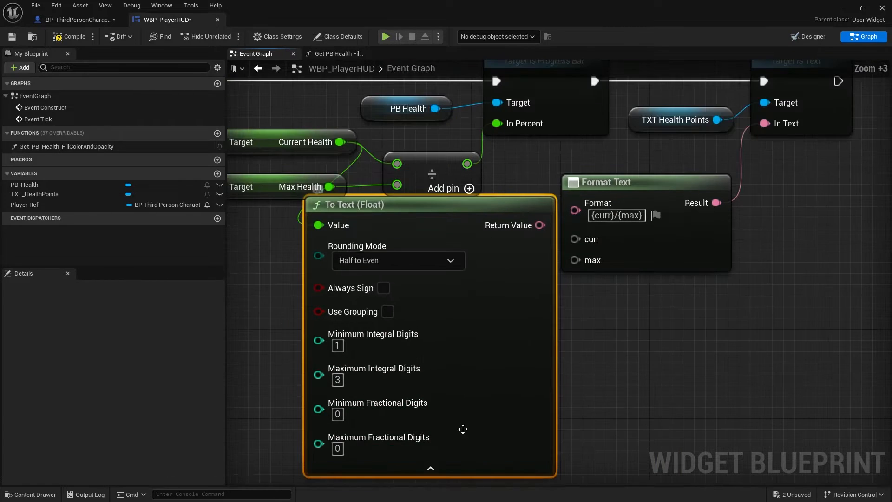
pyautogui.click(430, 468)
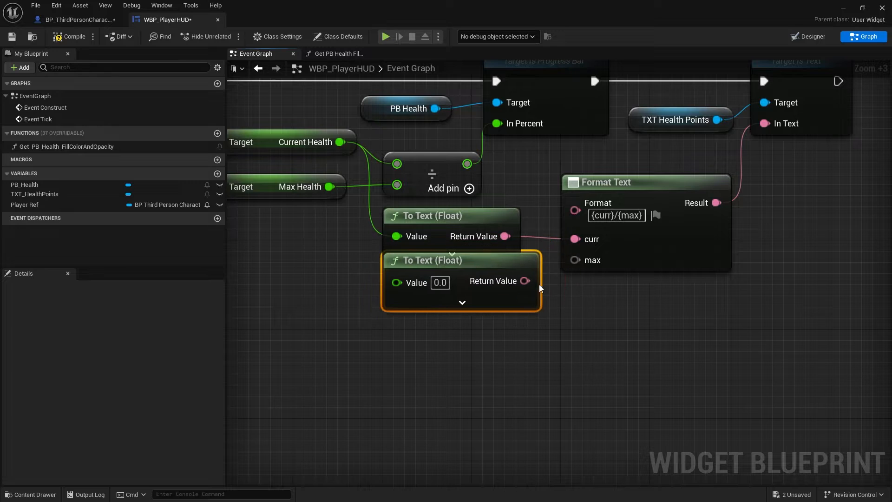
pyautogui.scroll(-3)
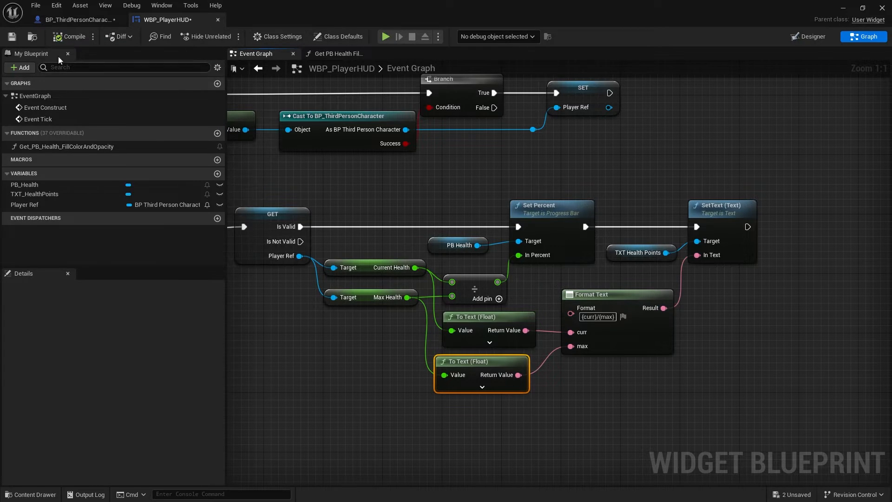
pyautogui.click(77, 20)
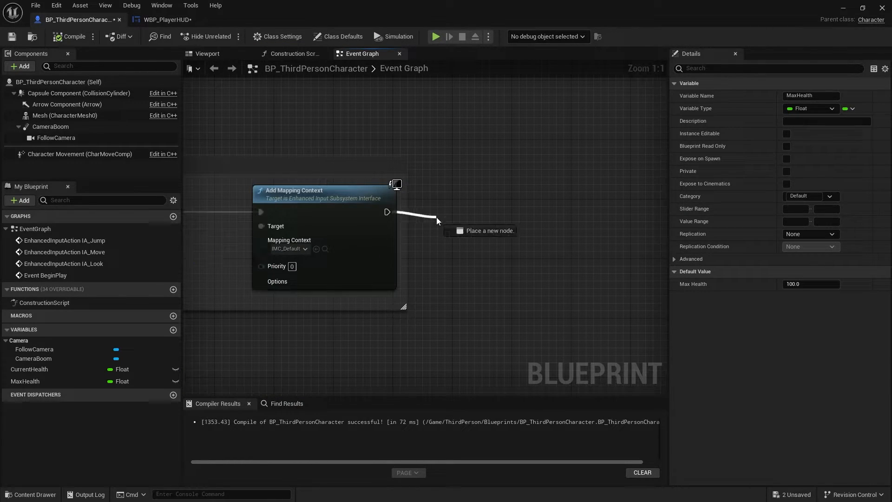
# On BeginPlay, create WBP_PlayerHUD, store it as PlayerHUDRef, and add it to the viewport.
pyautogui.scroll(-3)
pyautogui.write('cre')
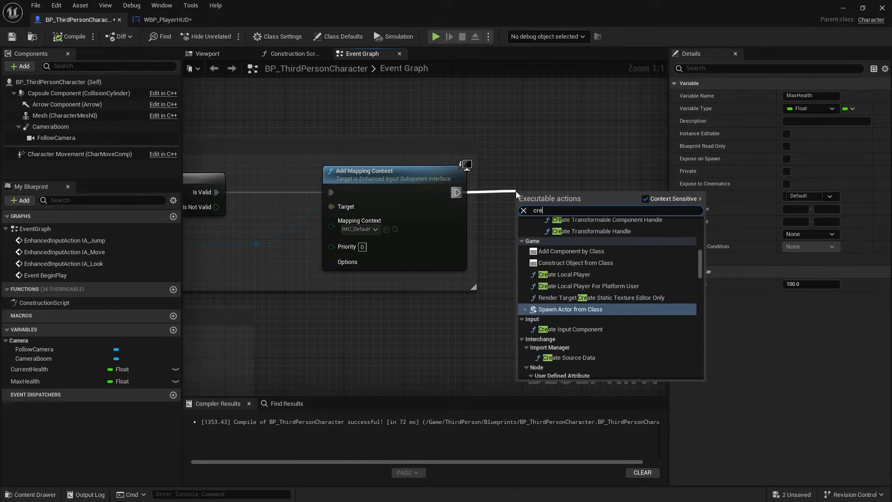
pyautogui.click(576, 263)
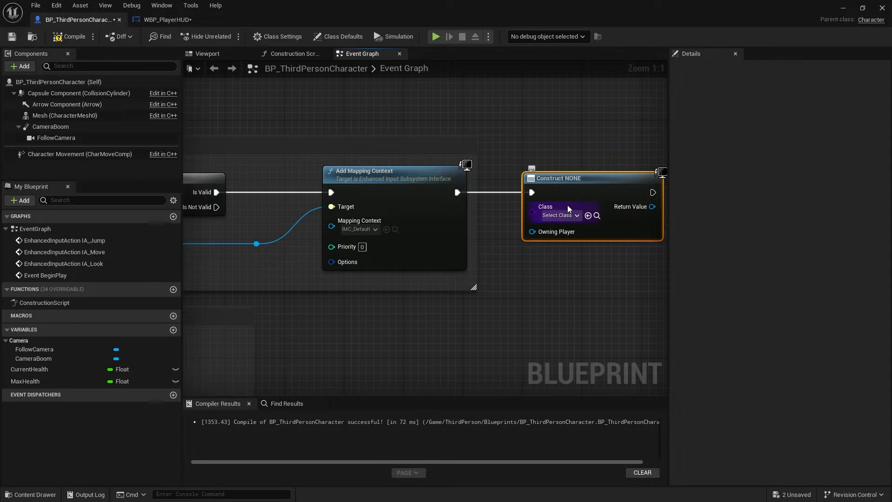
pyautogui.click(558, 216)
pyautogui.write('add to view')
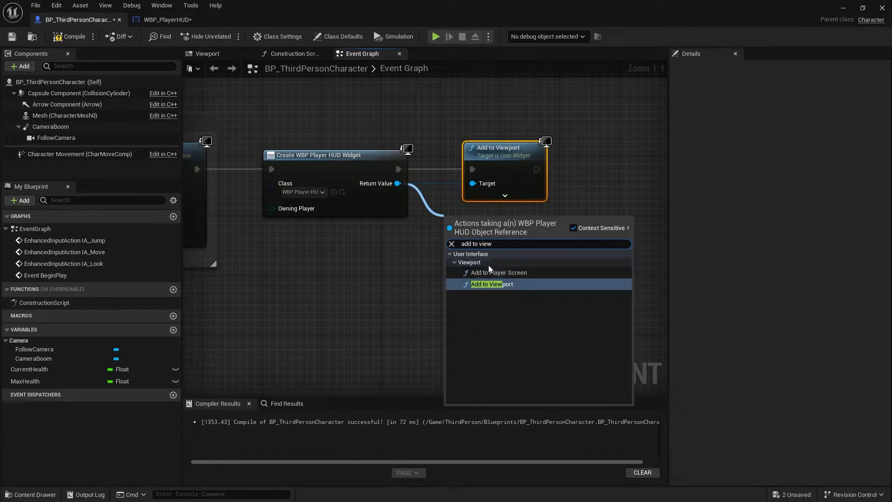
pyautogui.click(491, 284)
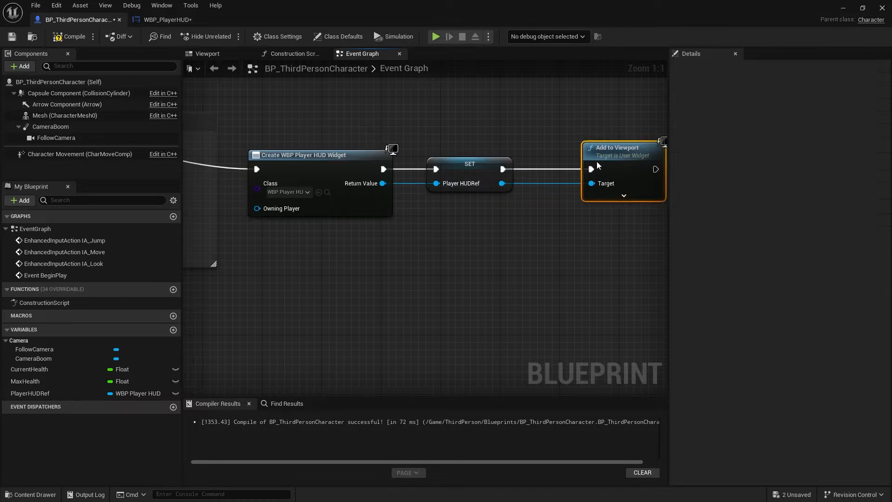
pyautogui.scroll(-3)
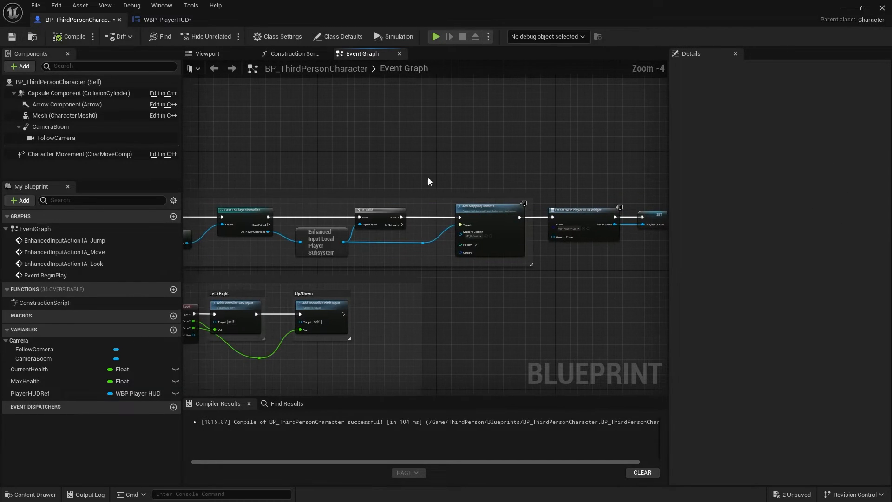
# Play-test the level to confirm the HUD reads 100/100, then open StarterContent.
pyautogui.click(73, 19)
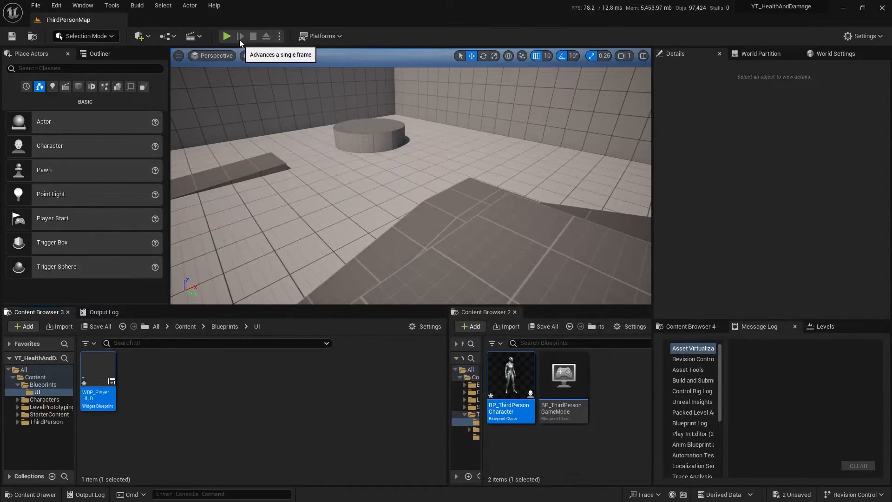
pyautogui.click(225, 36)
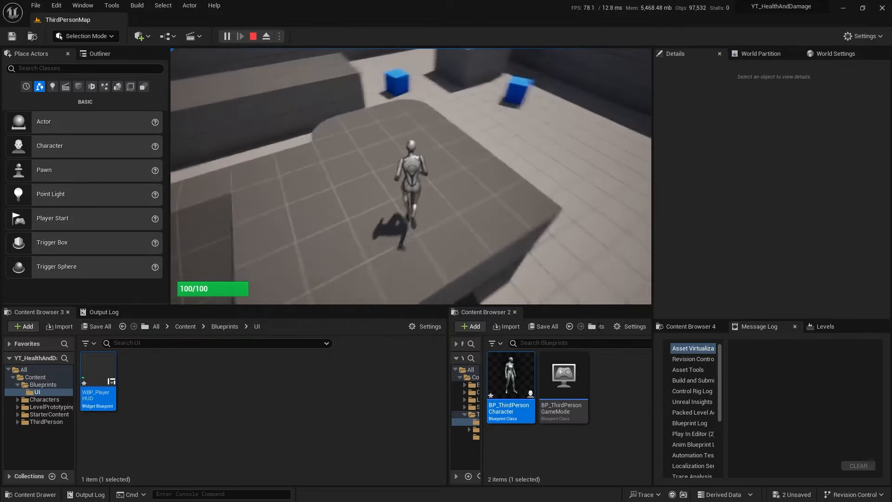
pyautogui.click(253, 36)
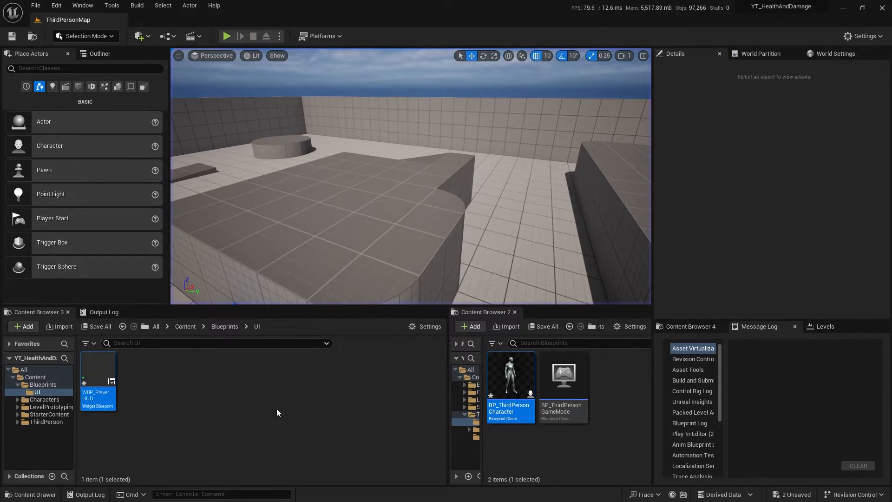
pyautogui.click(51, 413)
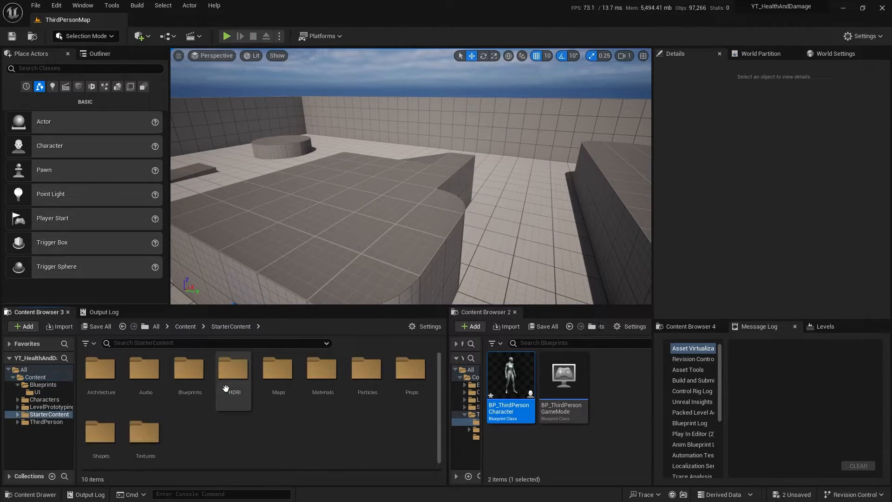
# Open Blueprint_Effect_Fire from StarterContent > Blueprints to its event graph.
pyautogui.doubleClick(189, 369)
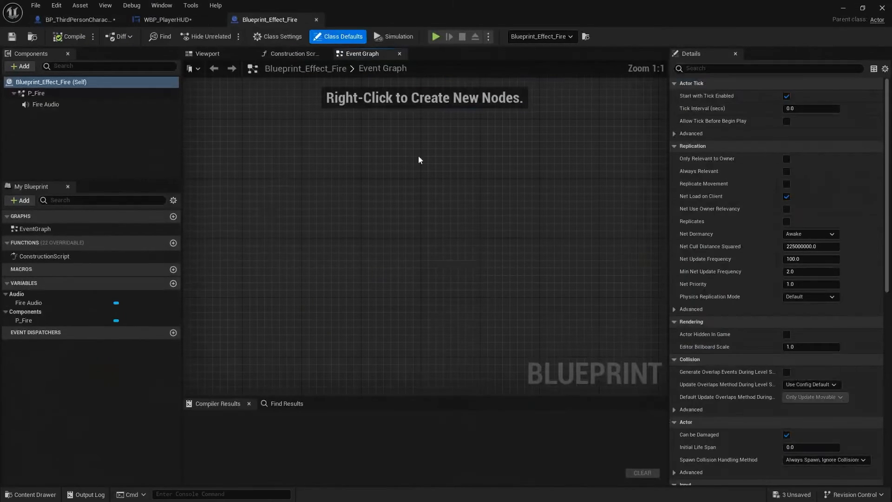
# Add a Sphere Collision component to Blueprint_Effect_Fire with a 150 radius.
pyautogui.click(206, 53)
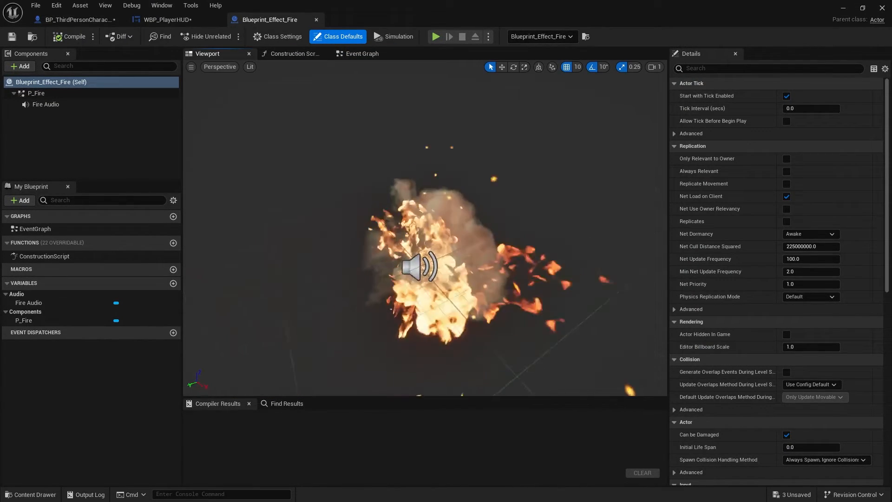
pyautogui.click(18, 66)
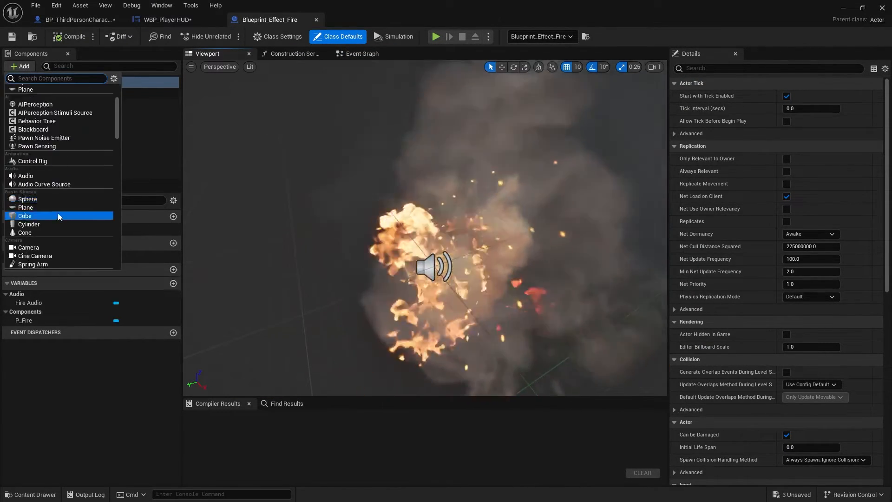
pyautogui.write('sph')
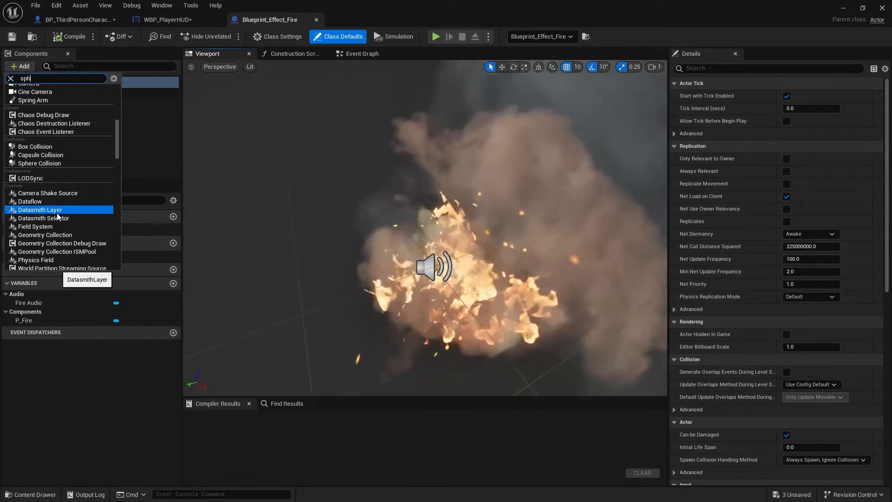
pyautogui.click(39, 163)
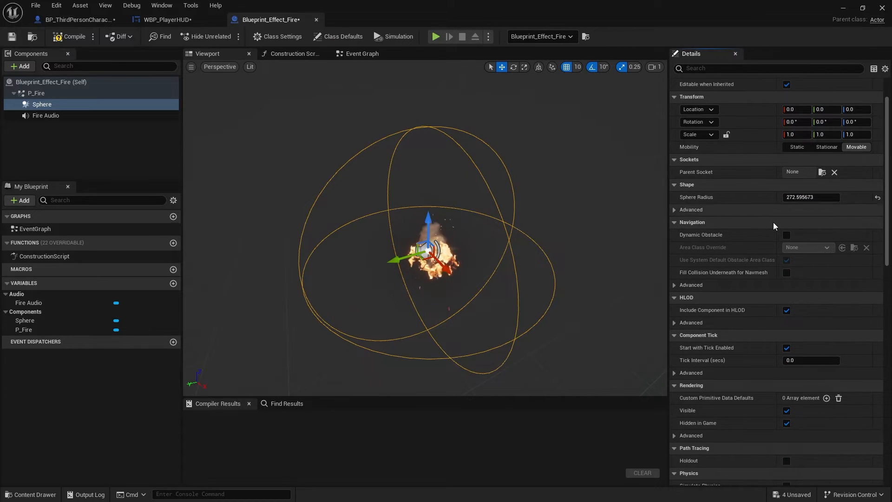
pyautogui.scroll(-3)
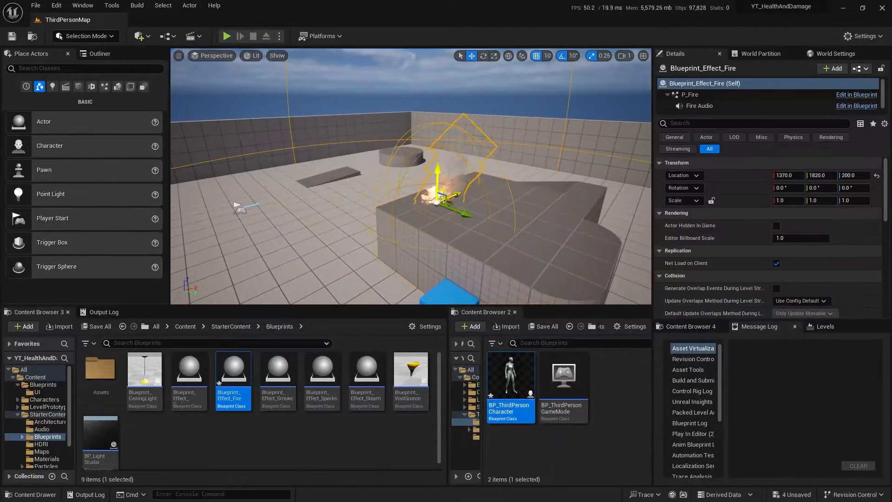
pyautogui.doubleClick(233, 370)
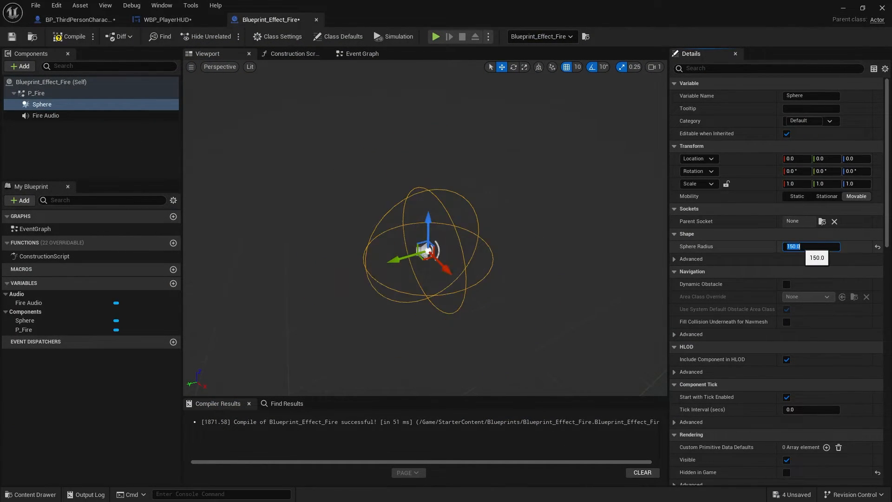
# Set the sphere's custom collision to ignore all channels except Pawn, set to Overlap.
pyautogui.scroll(-3)
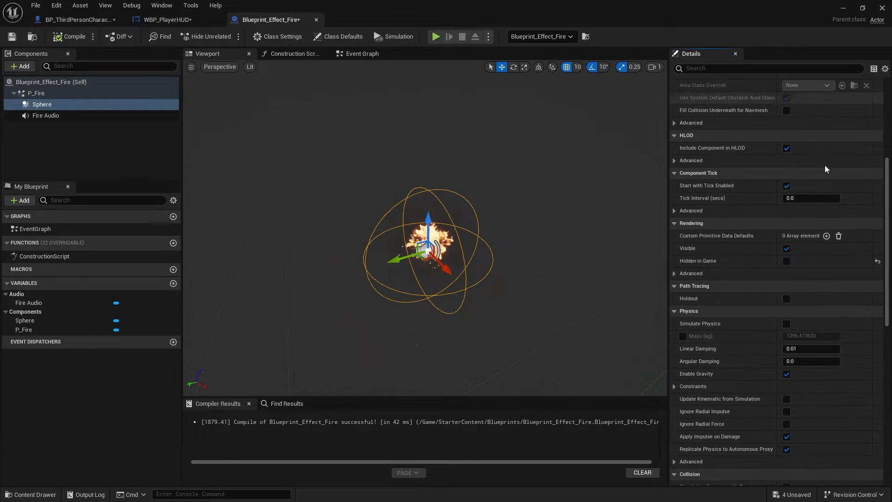
pyautogui.scroll(-3)
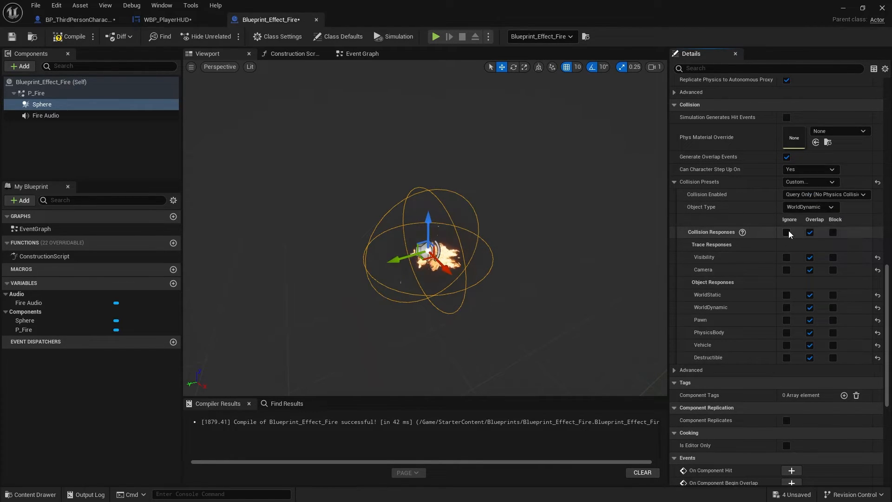
pyautogui.click(787, 233)
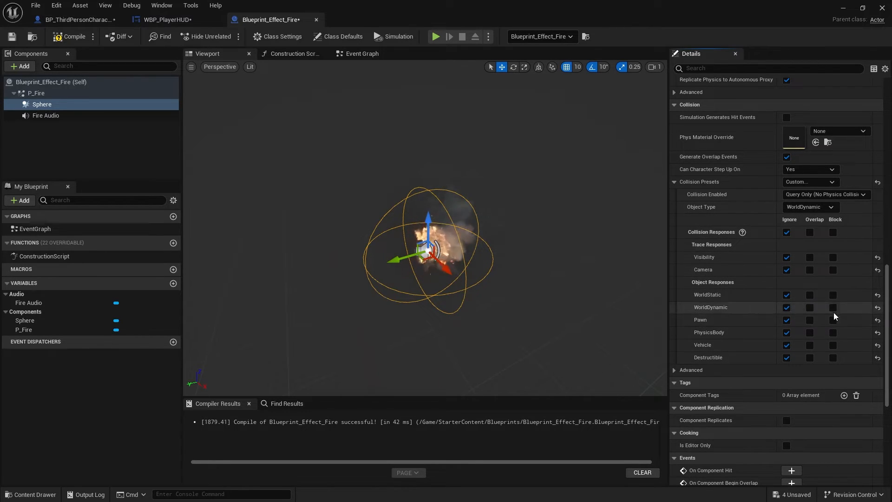
pyautogui.click(809, 319)
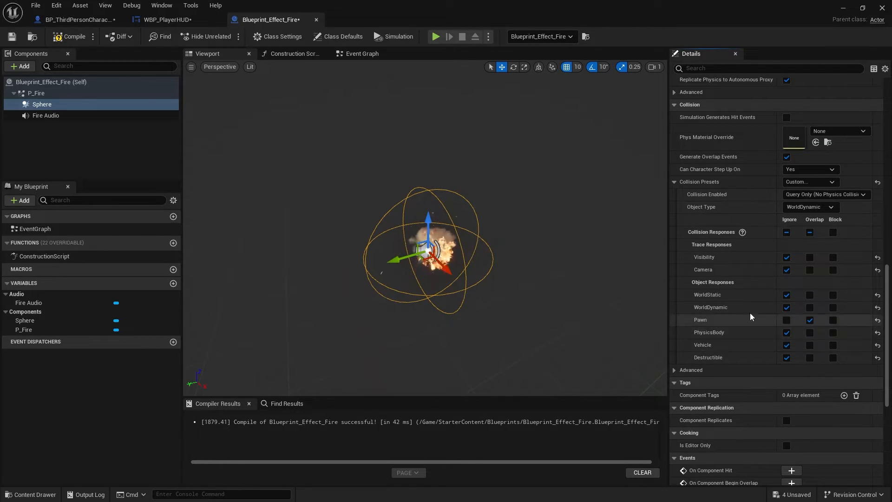
# Add an On Component Begin Overlap (Sphere) event to the event graph.
pyautogui.scroll(-3)
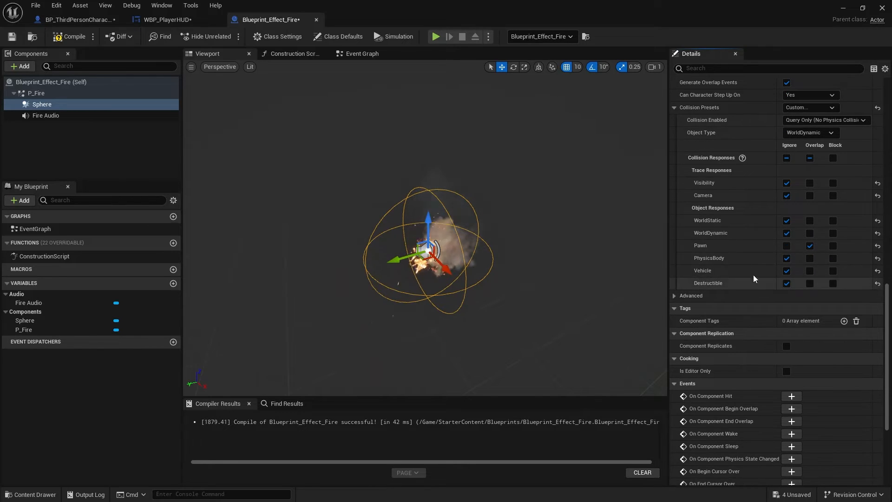
pyautogui.scroll(-3)
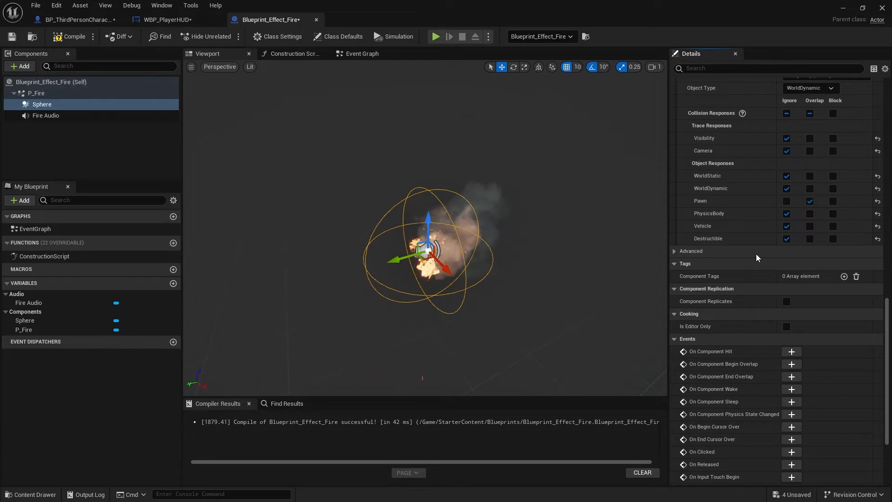
pyautogui.scroll(-3)
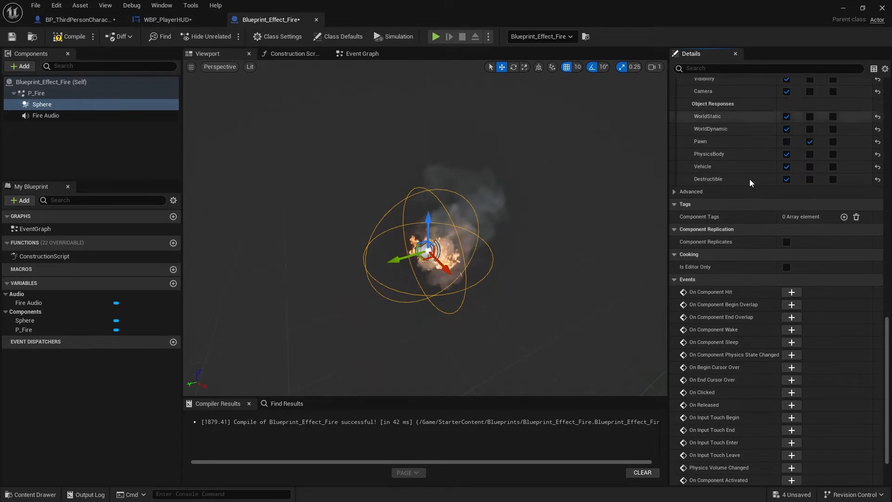
pyautogui.click(791, 304)
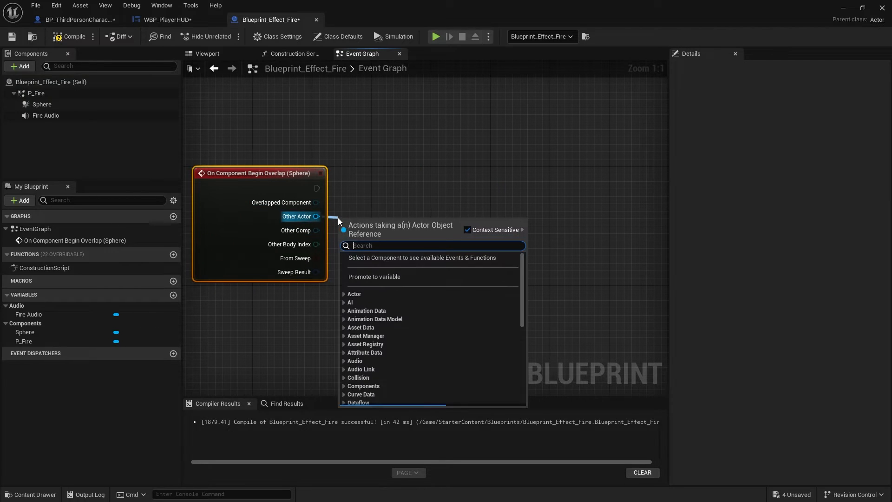
# Cast the overlap's Other Actor to BP_ThirdPersonCharacter in the fire blueprint.
pyautogui.write('cast to bp')
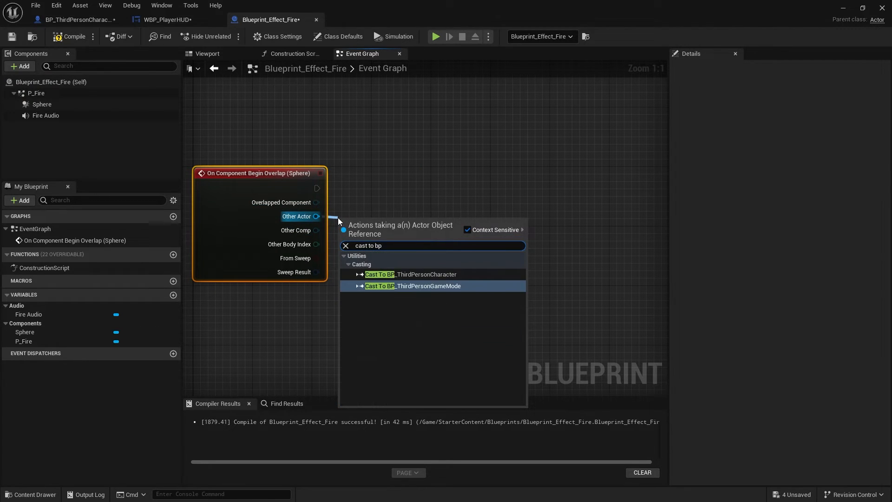
pyautogui.click(410, 274)
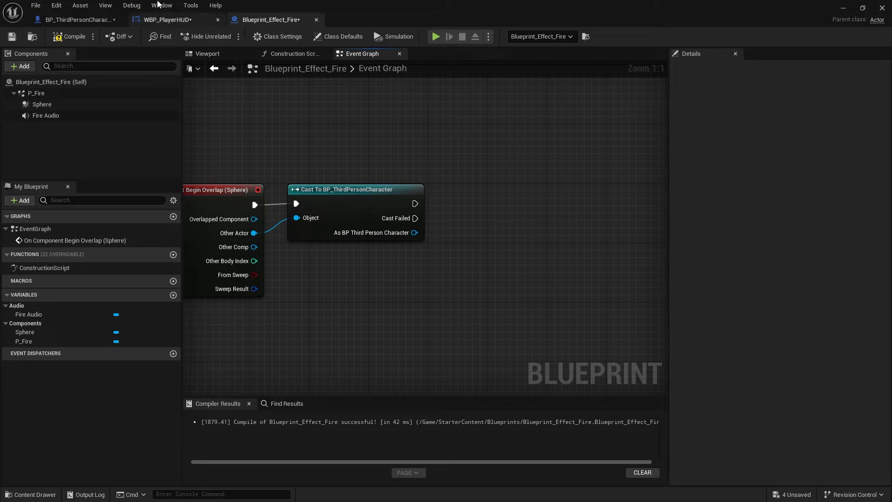
pyautogui.click(77, 20)
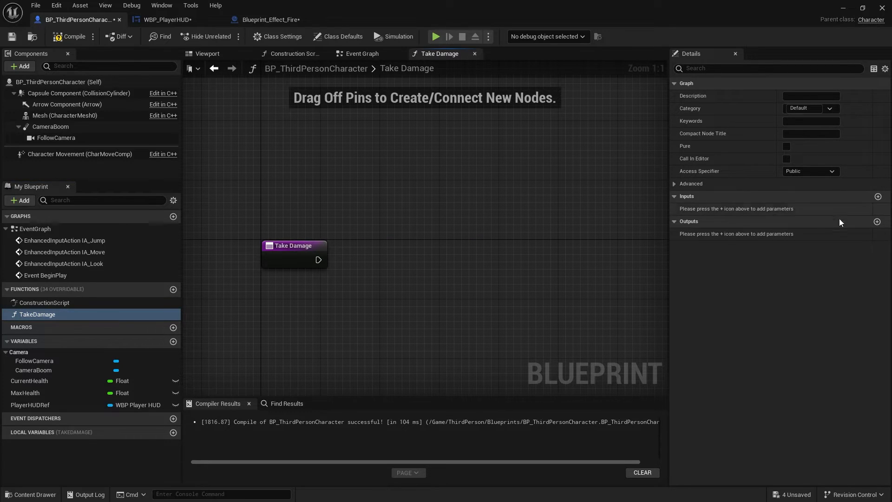
# Give Take Damage a float Damage input and subtract it from Current Health.
pyautogui.click(878, 196)
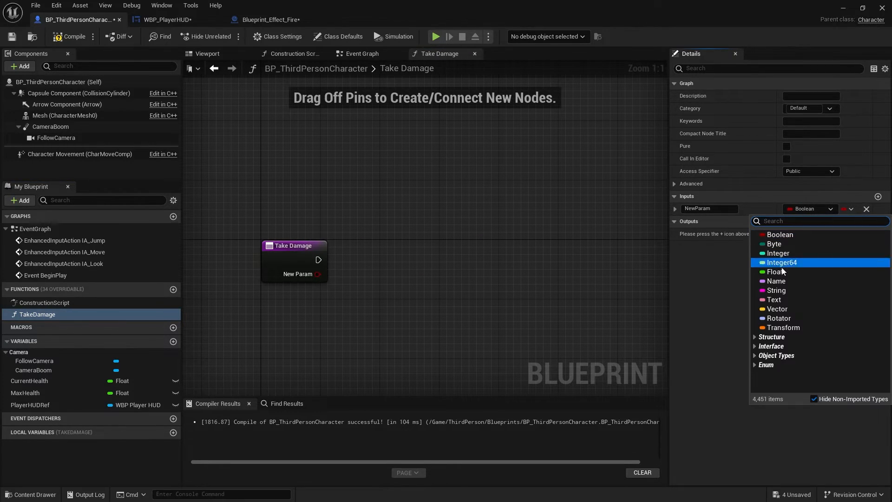
pyautogui.click(775, 271)
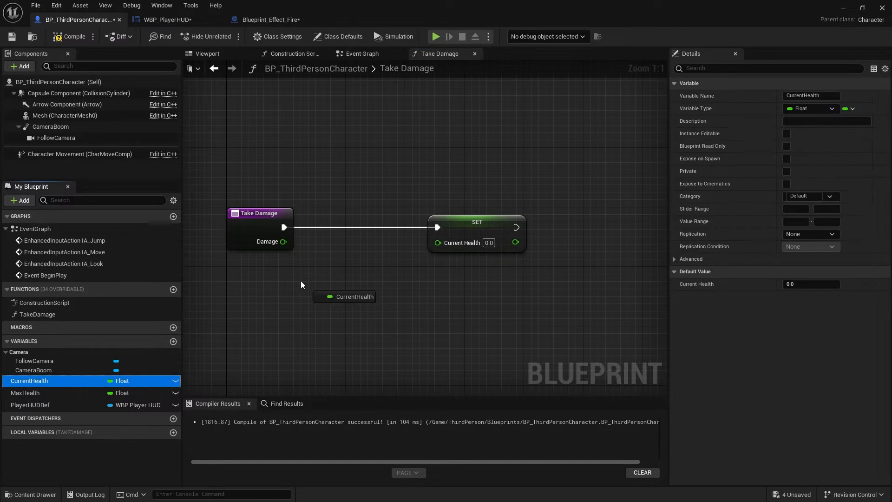
pyautogui.click(29, 381)
pyautogui.write('-')
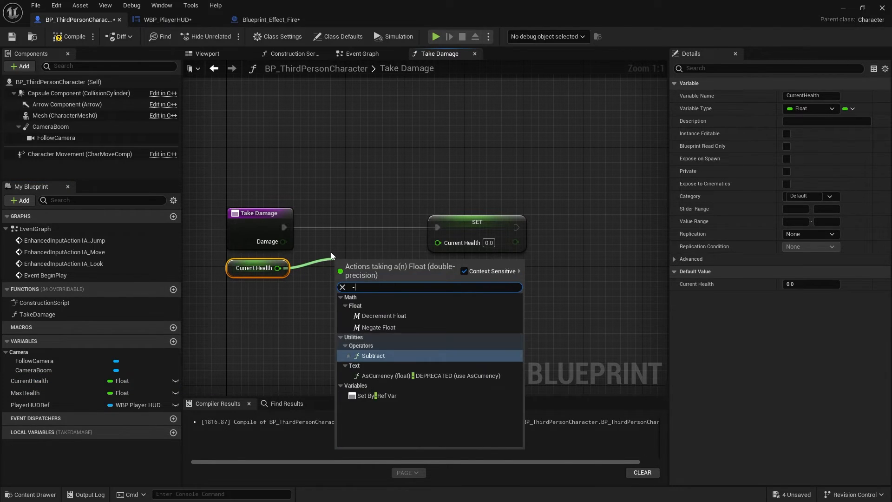
pyautogui.click(373, 355)
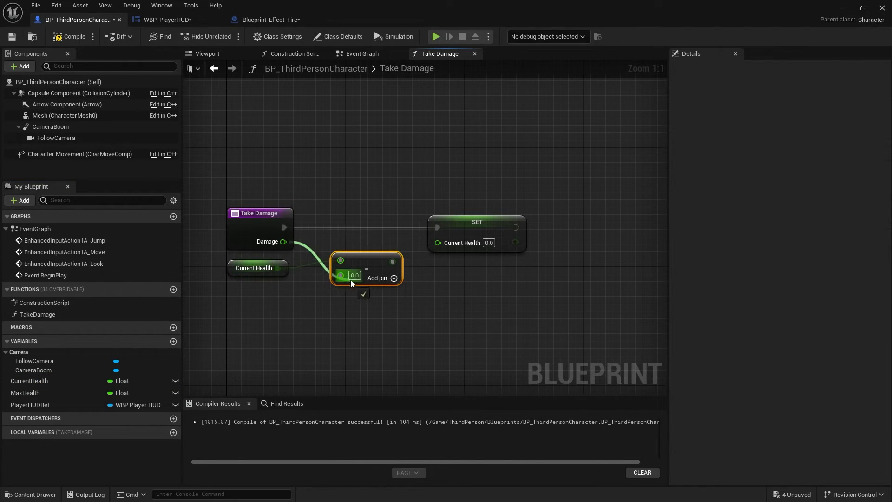
pyautogui.click(254, 267)
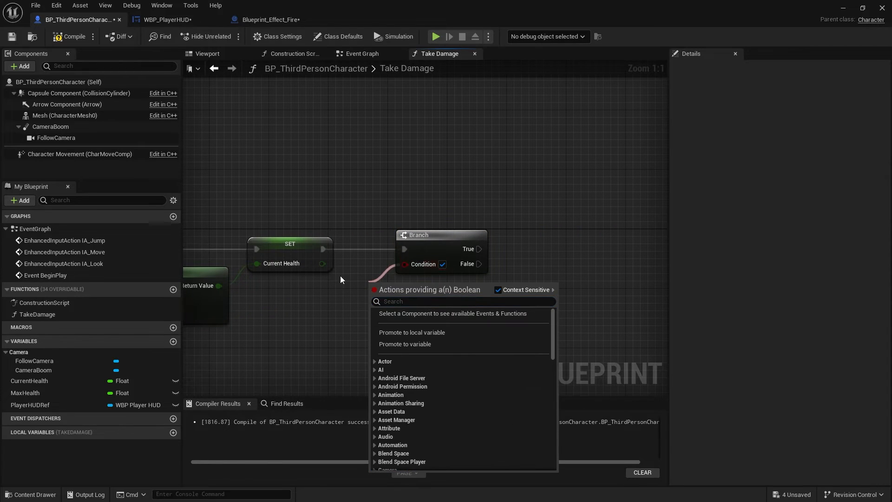
# Test whether the new Current Health is less than or equal to 0.
pyautogui.write('<=')
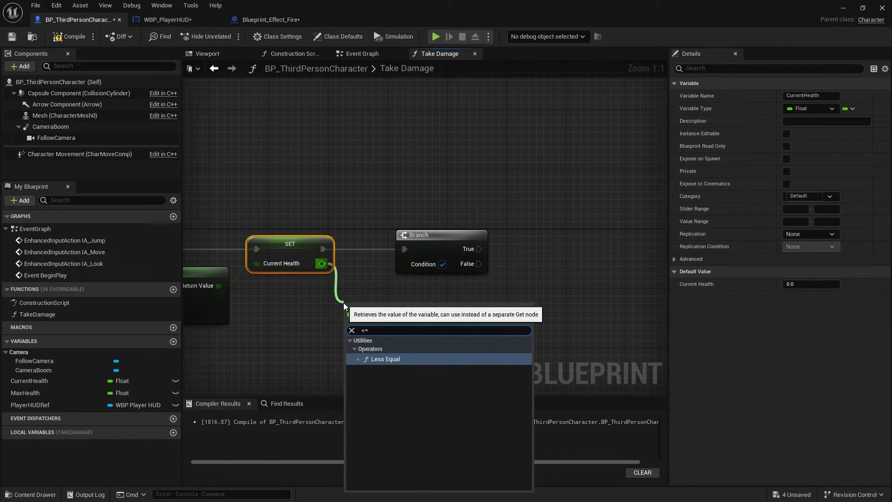
pyautogui.click(385, 360)
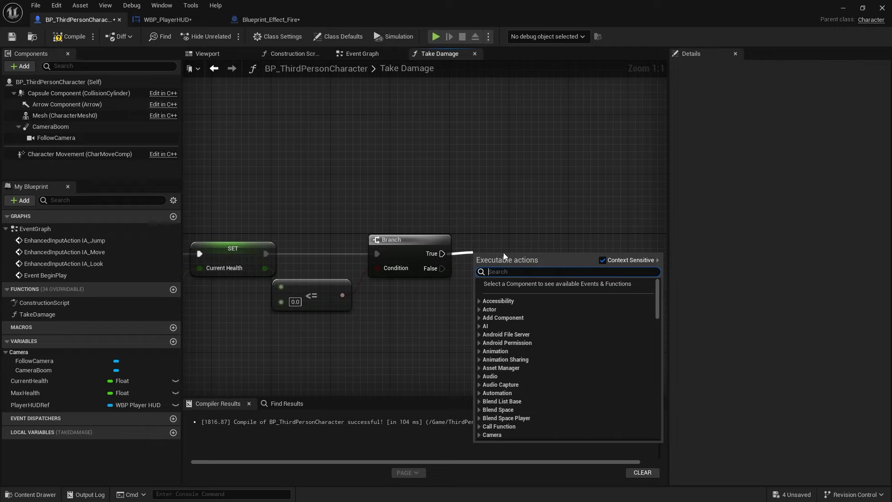
pyautogui.moveTo(452, 250)
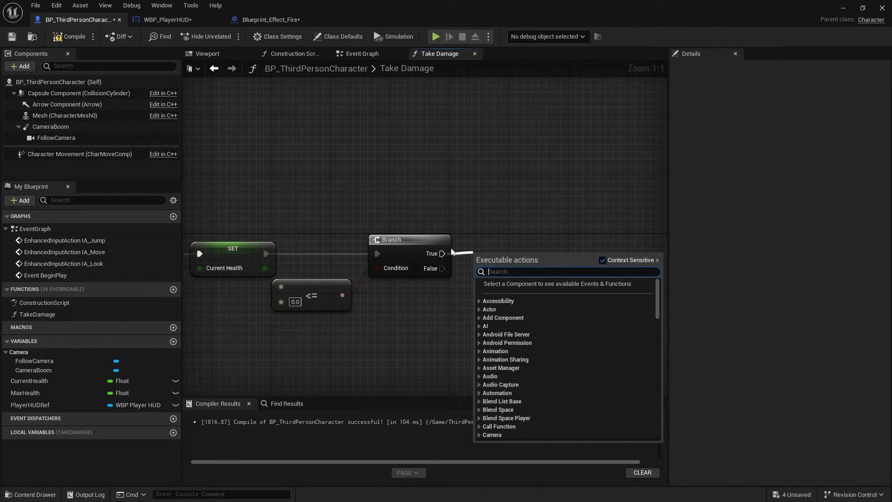
pyautogui.moveTo(451, 253)
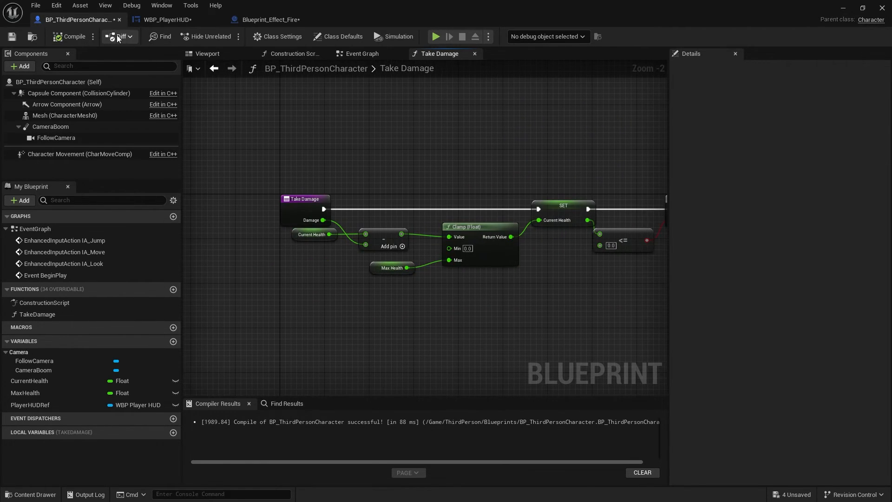
# Call Take Damage on the cast character from the fire's overlap event.
pyautogui.click(267, 20)
pyautogui.write('tak')
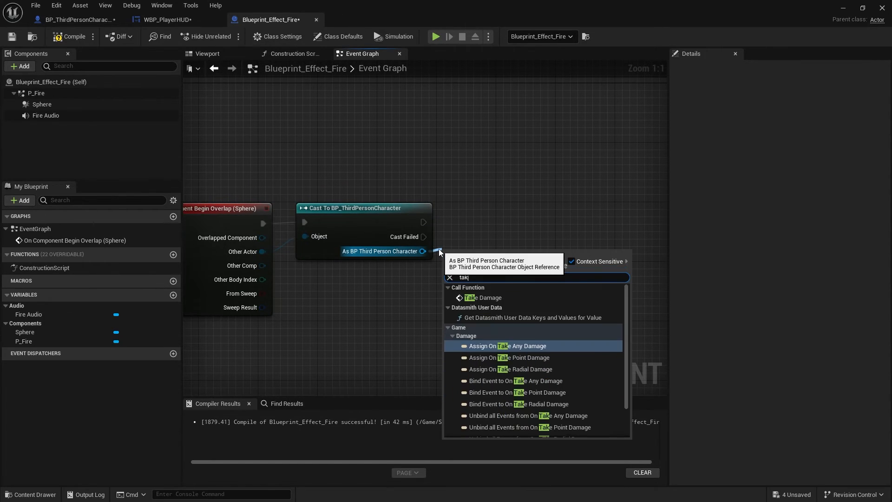
pyautogui.click(480, 297)
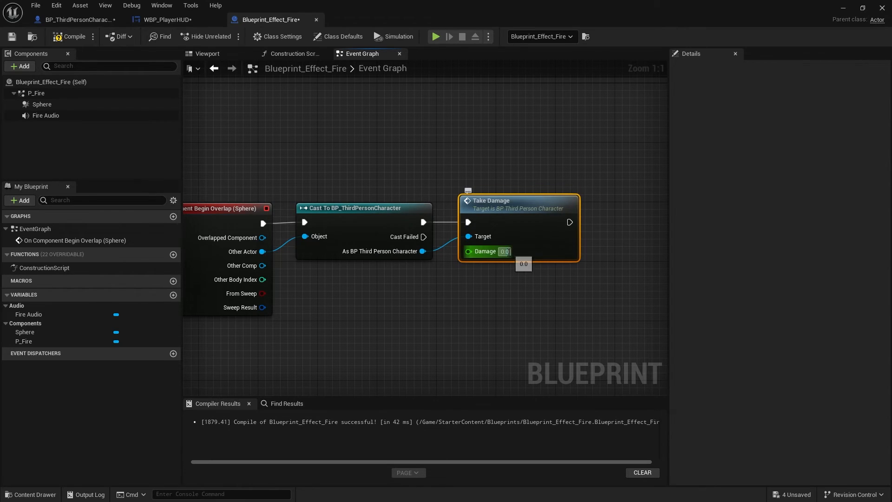
pyautogui.moveTo(568, 260)
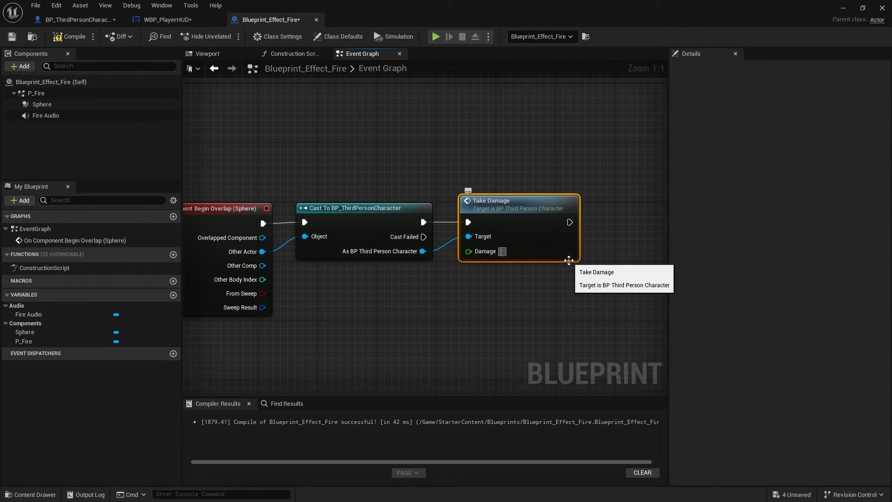